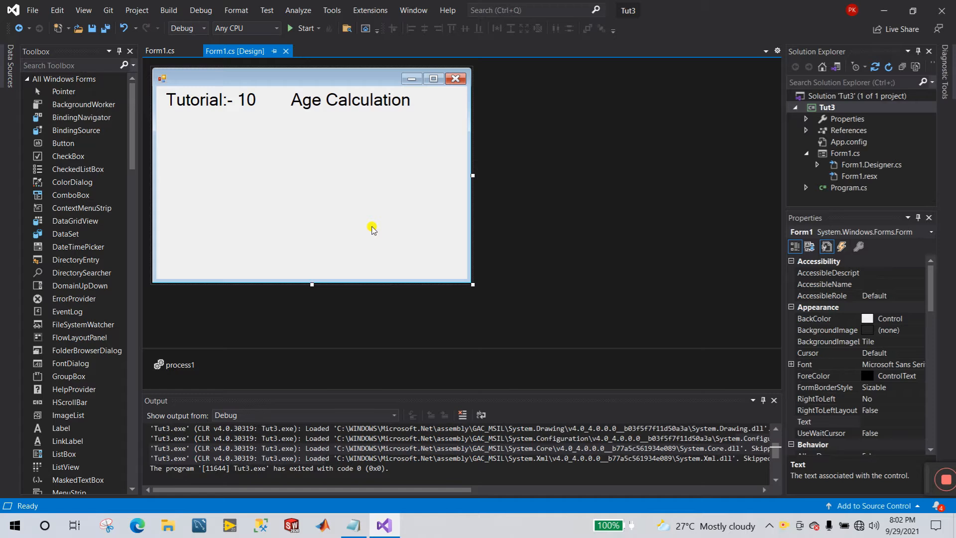
{"action": "mouse_move", "coordinate": [393, 183]}
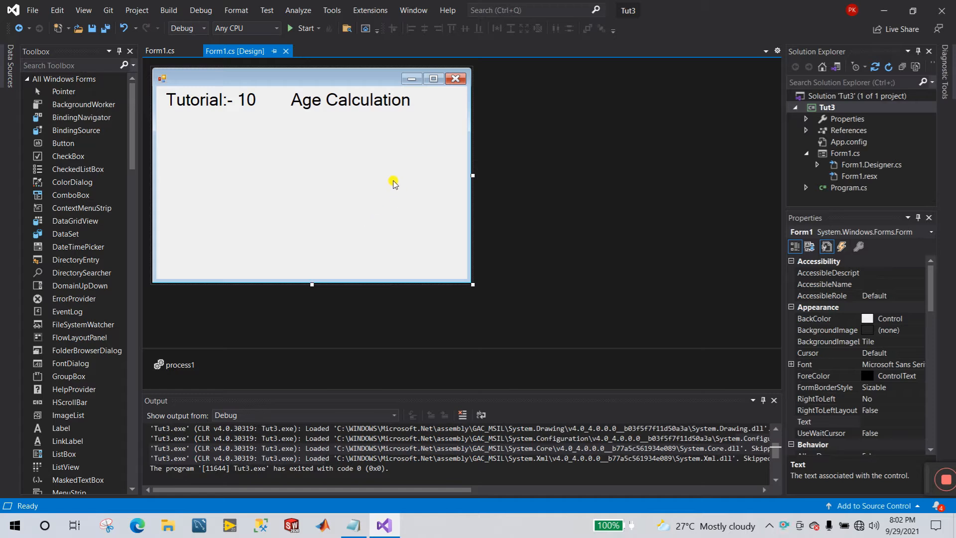
{"action": "mouse_move", "coordinate": [100, 79]}
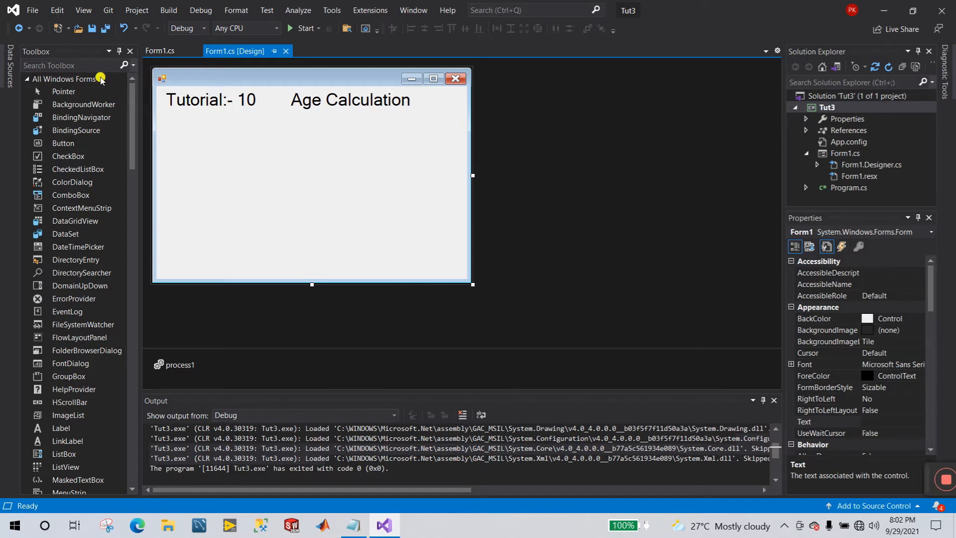
- Add two text boxes to the form, give them a 20-point font, and widen them
{"action": "type", "text": "text"}
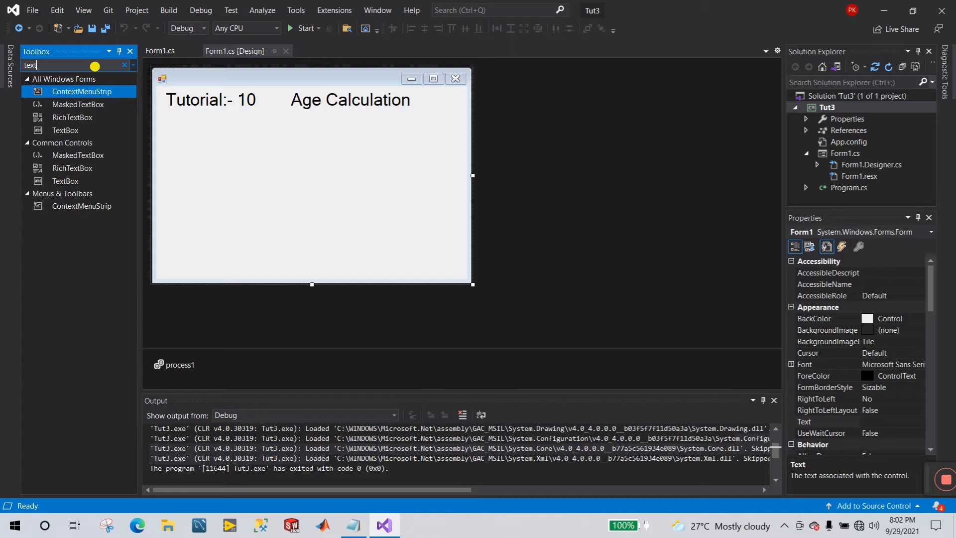
{"action": "left_click_drag", "start_coordinate": [65, 130], "coordinate": [209, 141]}
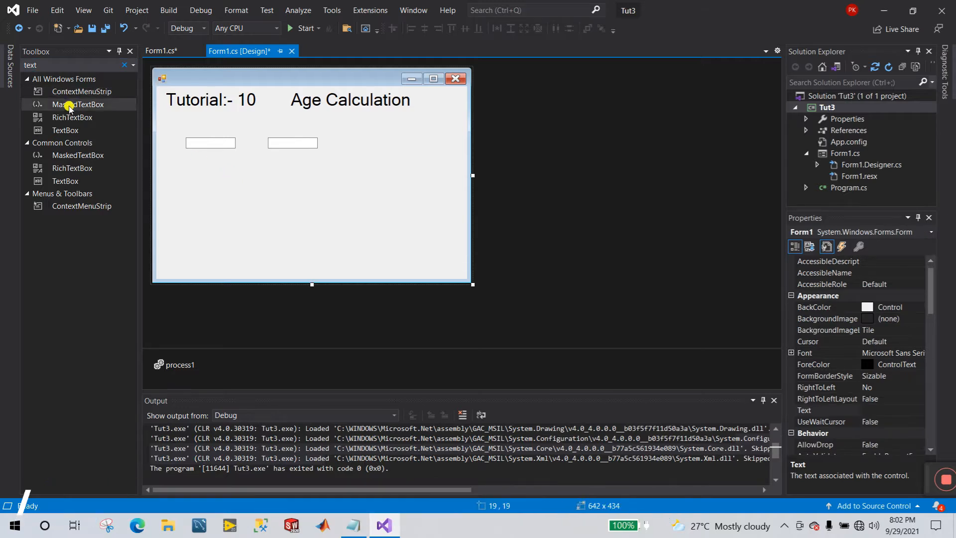
{"action": "mouse_move", "coordinate": [65, 130]}
{"action": "type", "text": "1"}
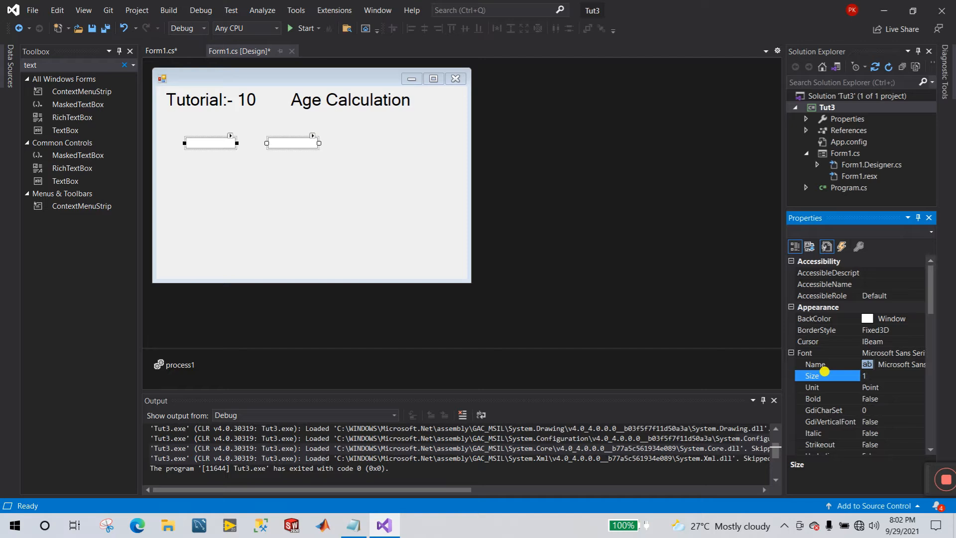
{"action": "left_click", "coordinate": [328, 196]}
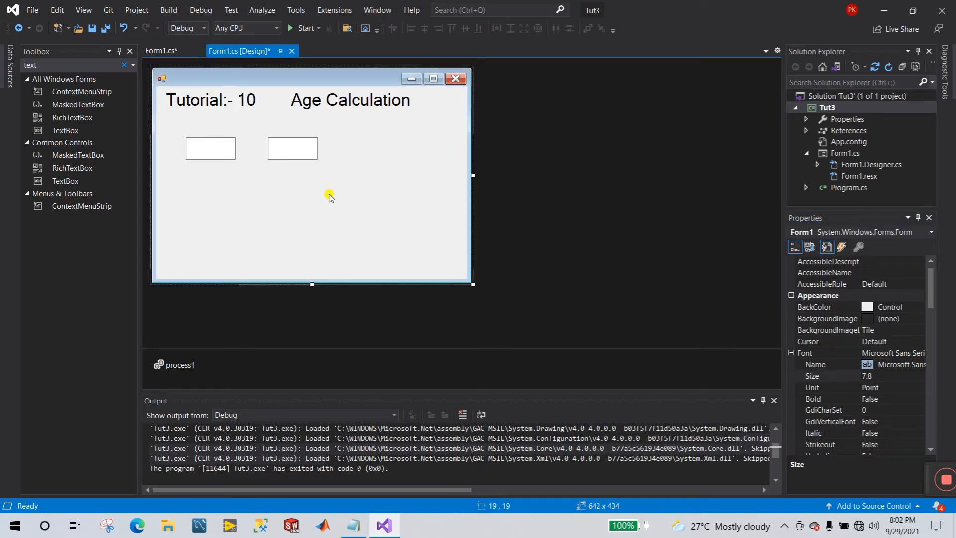
{"action": "left_click", "coordinate": [293, 148]}
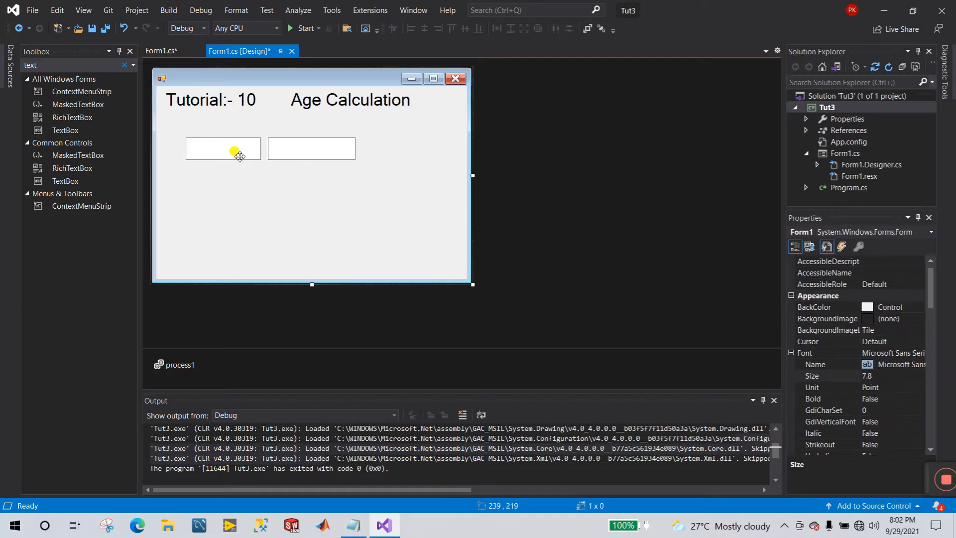
{"action": "left_click", "coordinate": [222, 148]}
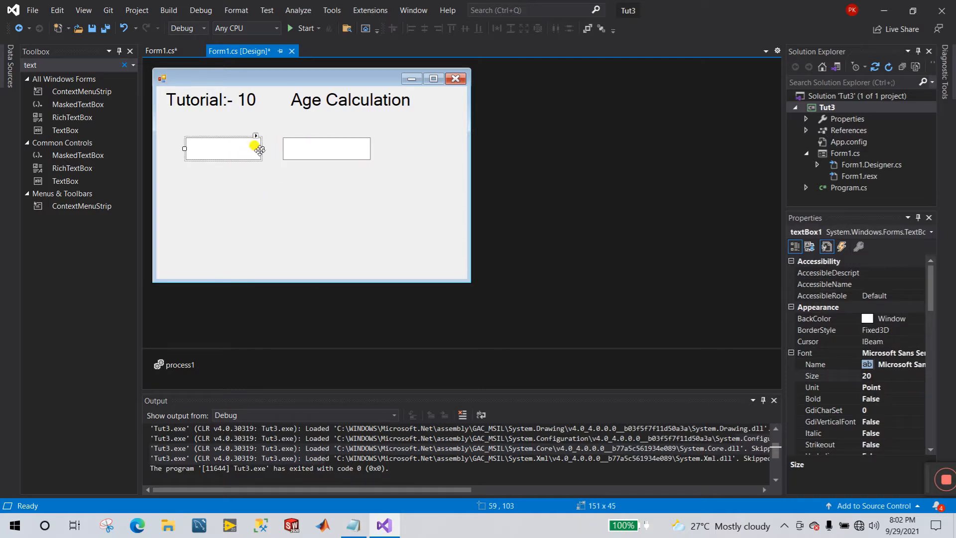
{"action": "left_click_drag", "start_coordinate": [261, 149], "coordinate": [275, 149]}
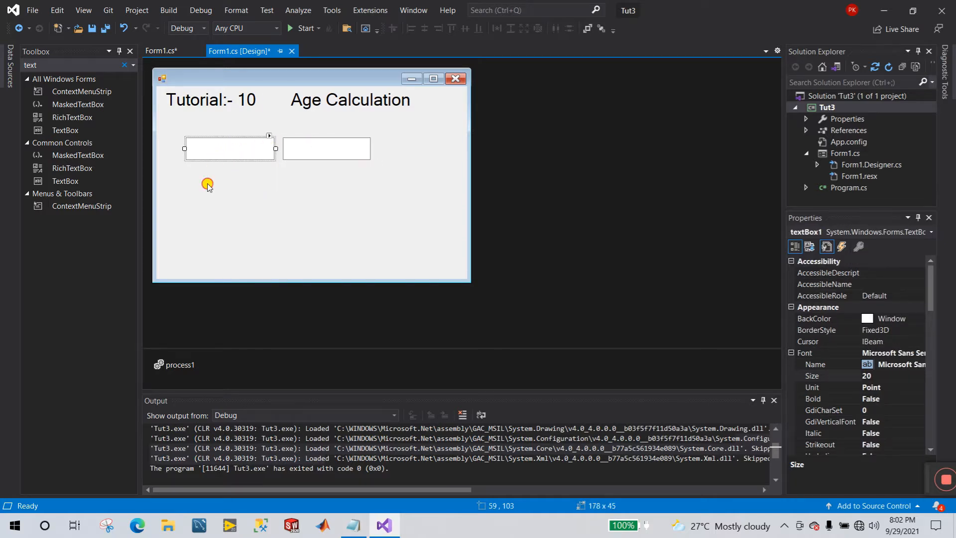
- Place two labels above the text boxes and caption the left one Current_Year
{"action": "left_click", "coordinate": [335, 232]}
{"action": "type", "text": "lab"}
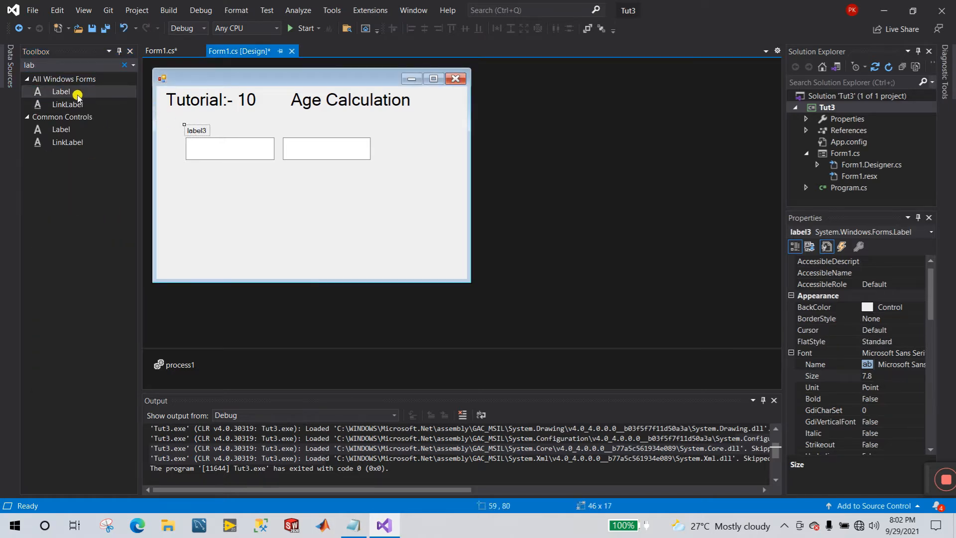
{"action": "left_click_drag", "start_coordinate": [60, 92], "coordinate": [291, 130]}
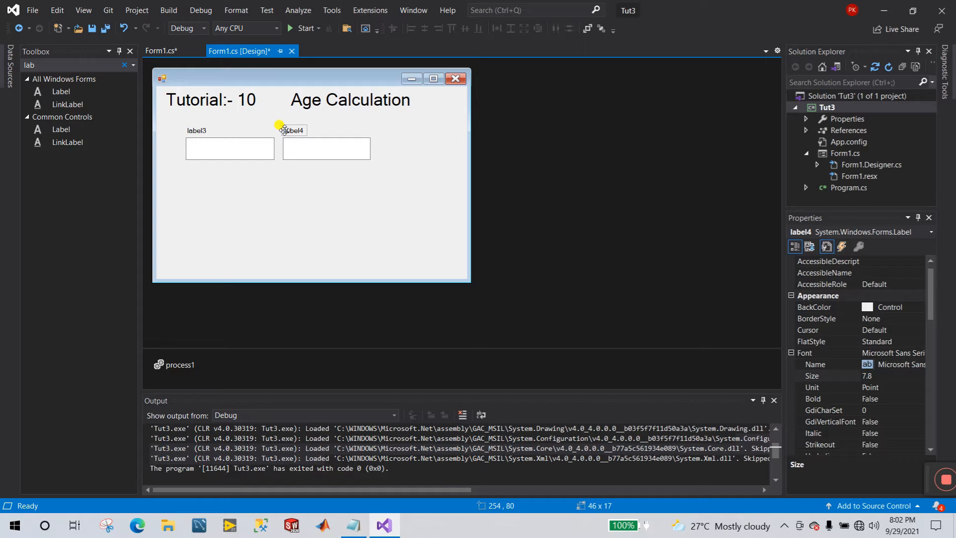
{"action": "mouse_move", "coordinate": [214, 146]}
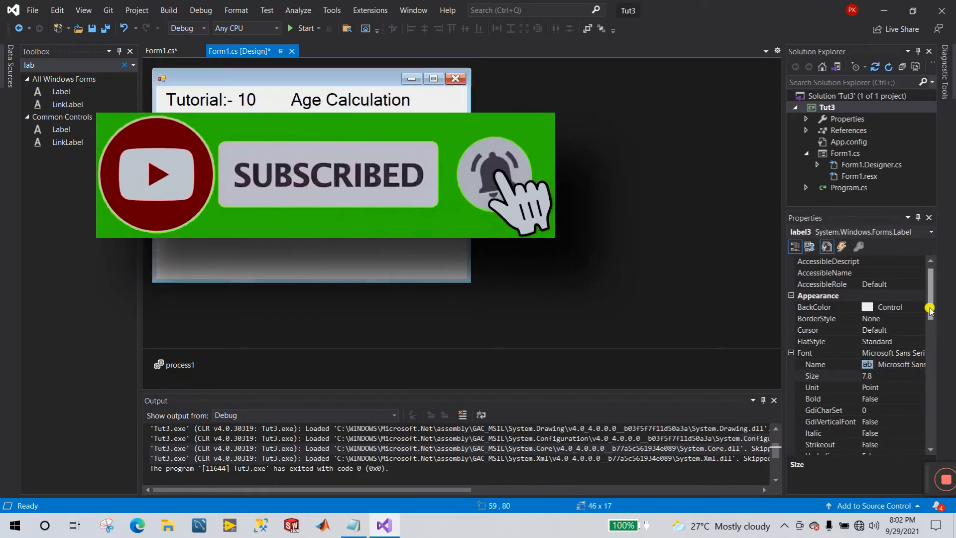
{"action": "scroll", "scroll_direction": "down", "scroll_amount": 3}
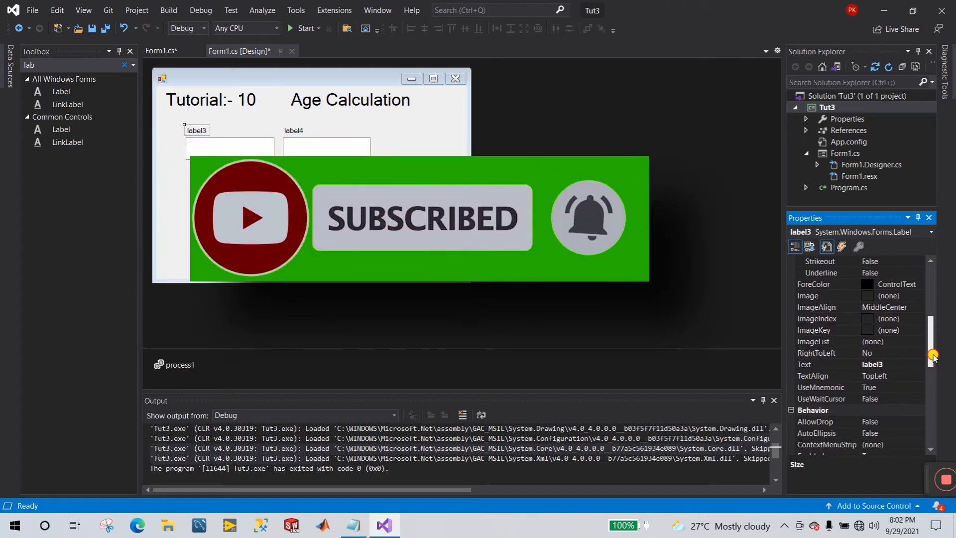
{"action": "left_click", "coordinate": [828, 365]}
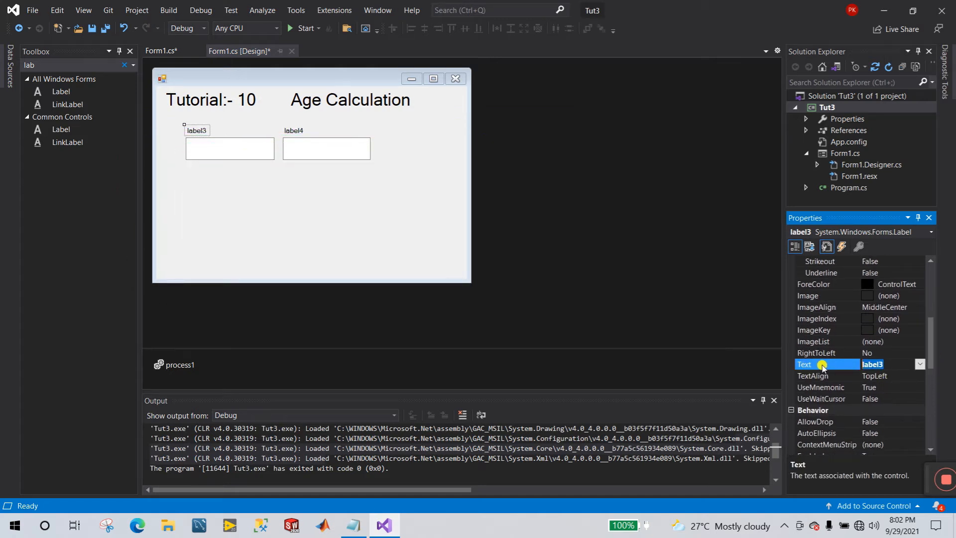
{"action": "type", "text": "Current_Year"}
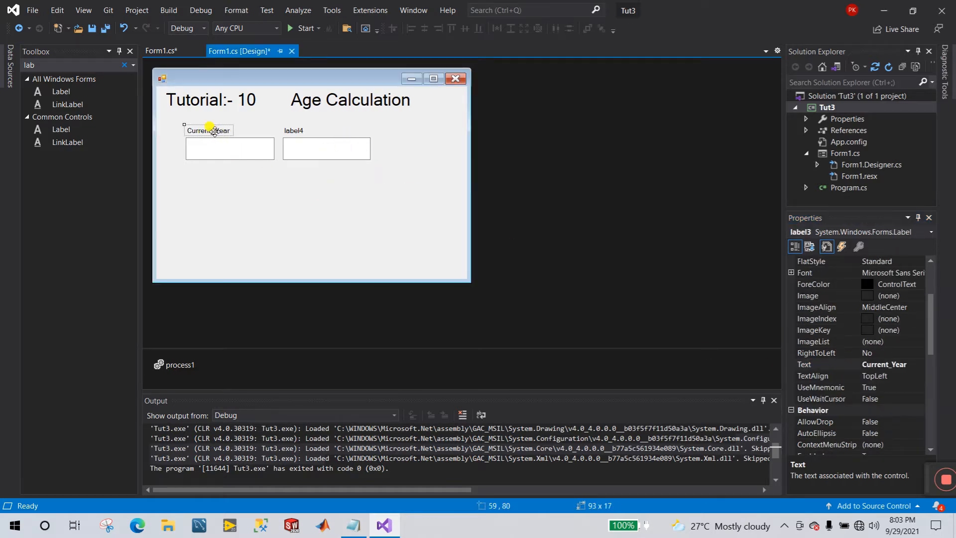
- Set the left text box's ReadOnly property to True
{"action": "left_click", "coordinate": [230, 149]}
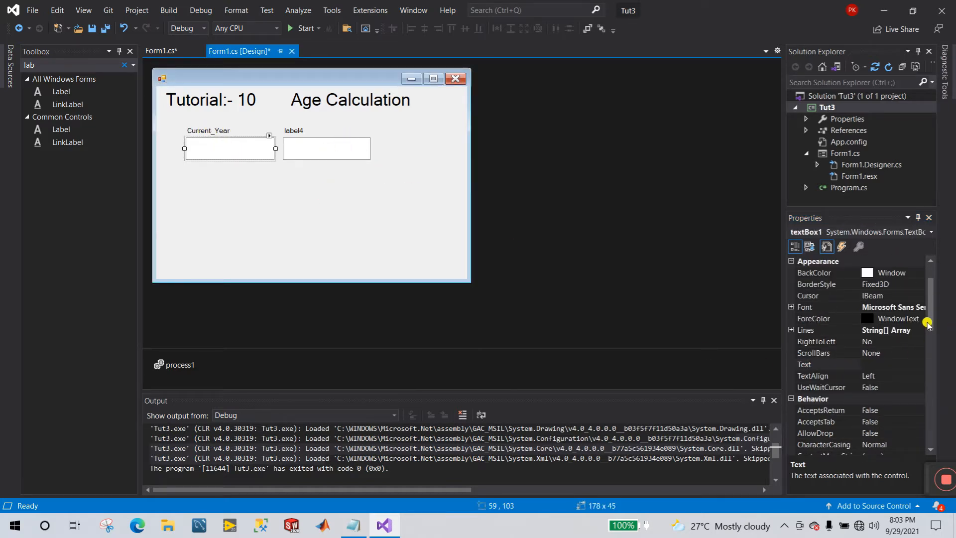
{"action": "scroll", "scroll_direction": "down", "scroll_amount": 3}
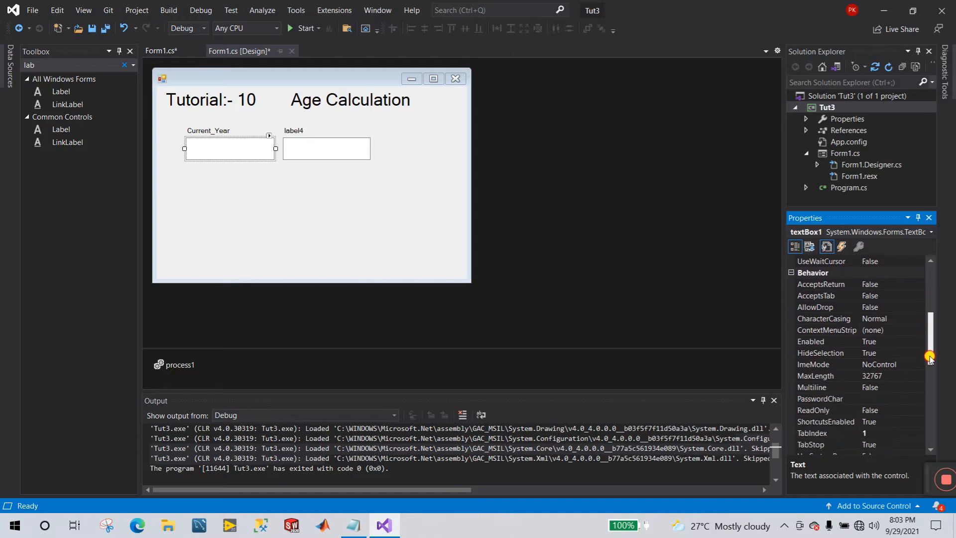
{"action": "scroll", "scroll_direction": "down", "scroll_amount": 3}
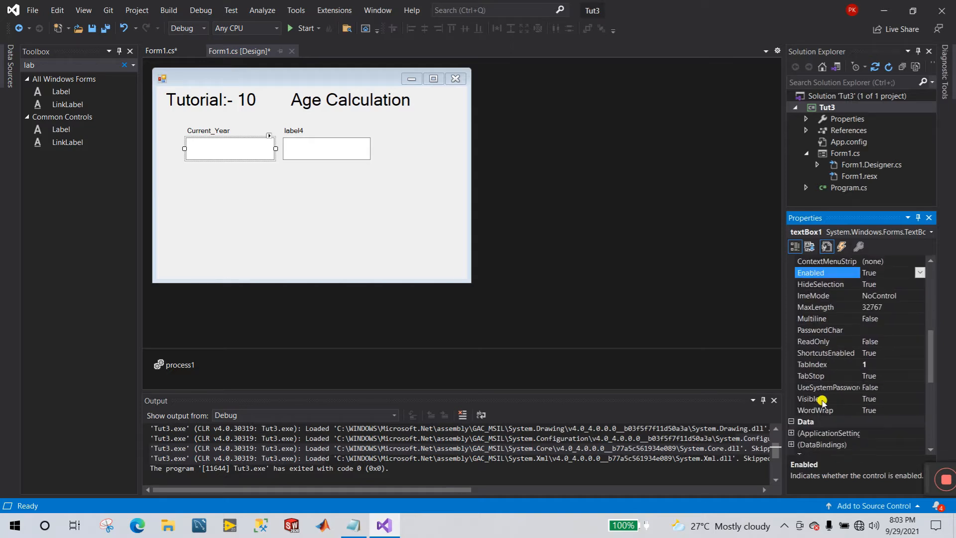
{"action": "left_click", "coordinate": [826, 340]}
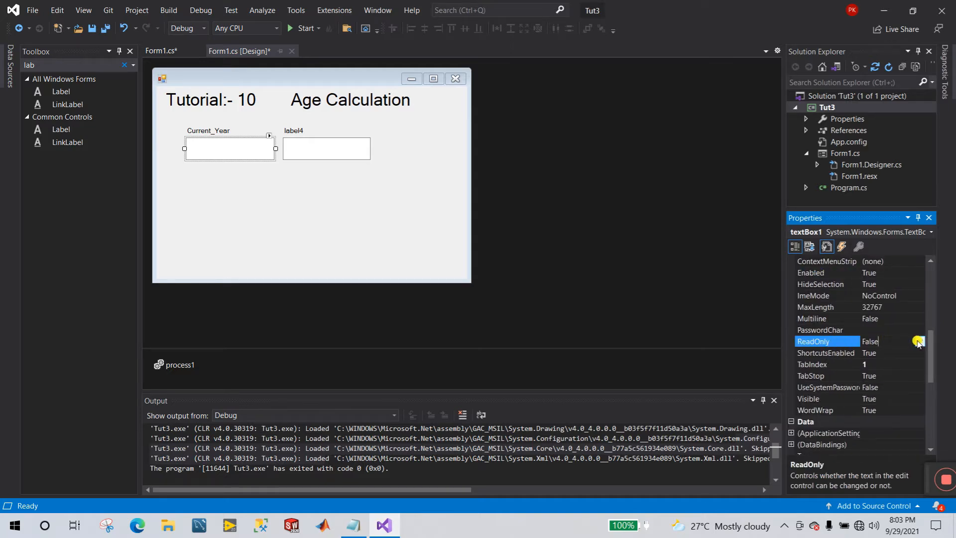
{"action": "left_click", "coordinate": [920, 341]}
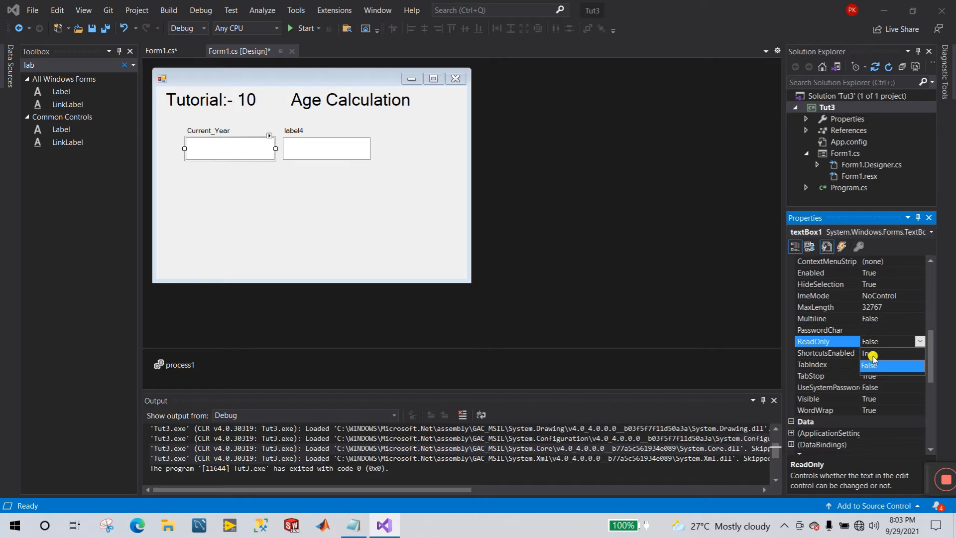
{"action": "left_click", "coordinate": [873, 365]}
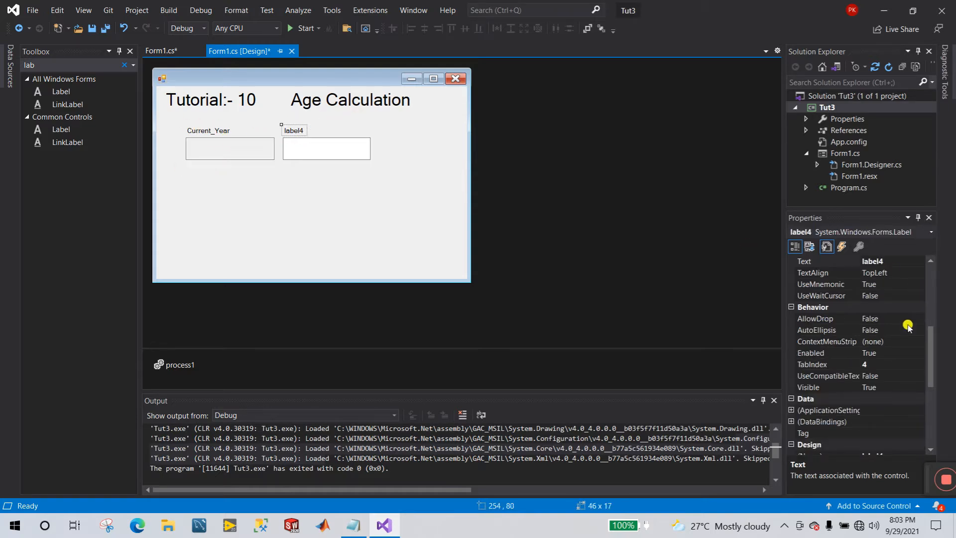
- Caption the right label Born_Year and add a button beneath the text boxes
{"action": "scroll", "scroll_direction": "down", "scroll_amount": 3}
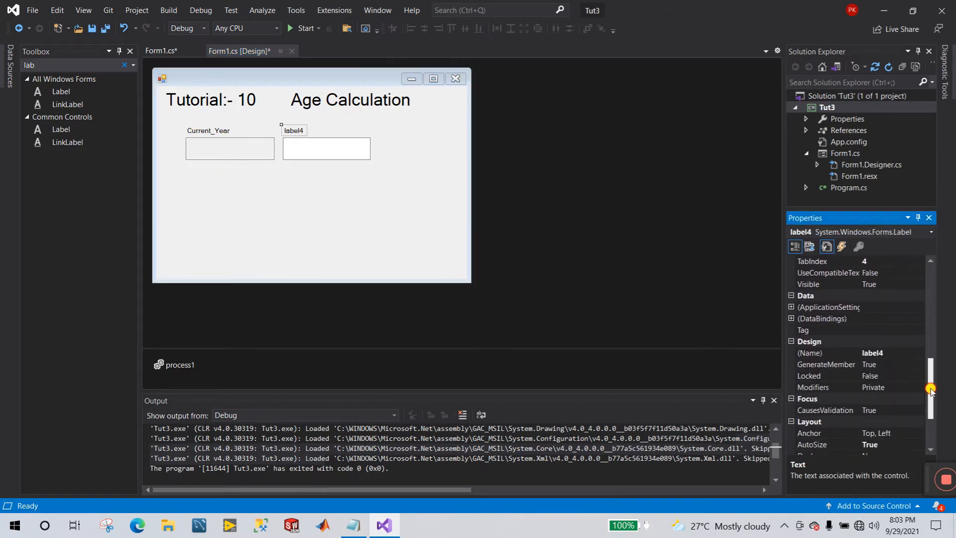
{"action": "scroll", "scroll_direction": "up", "scroll_amount": 3}
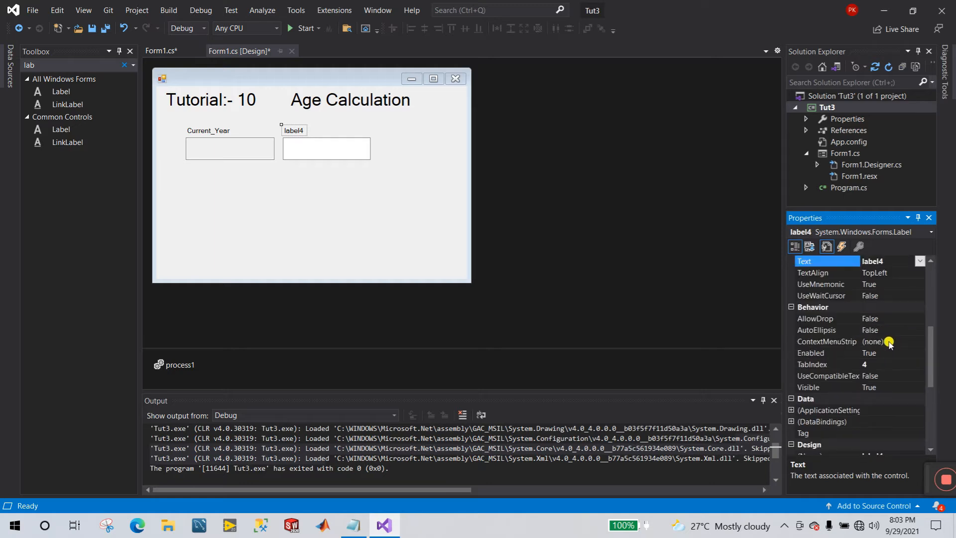
{"action": "scroll", "scroll_direction": "up", "scroll_amount": 3}
{"action": "type", "text": "Born_Year"}
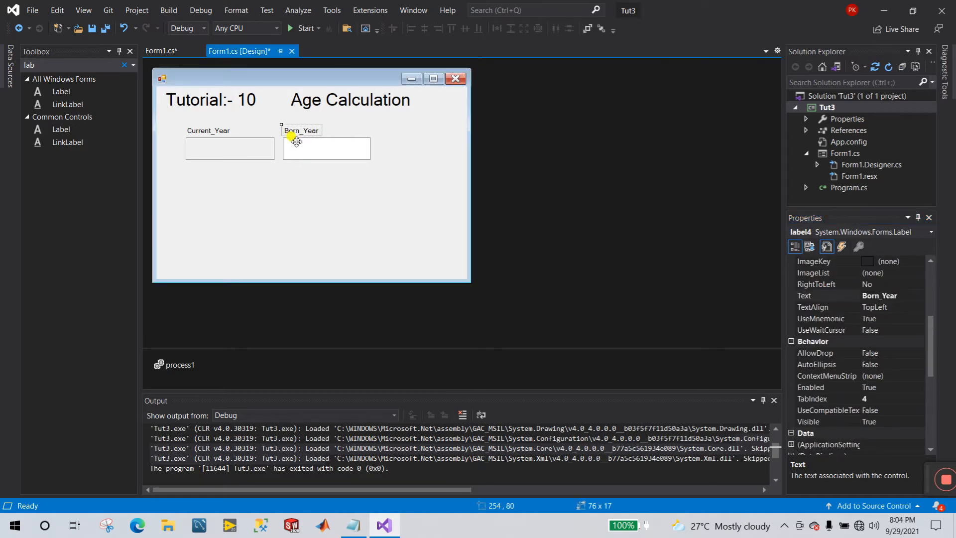
{"action": "left_click", "coordinate": [311, 244]}
{"action": "type", "text": "butt"}
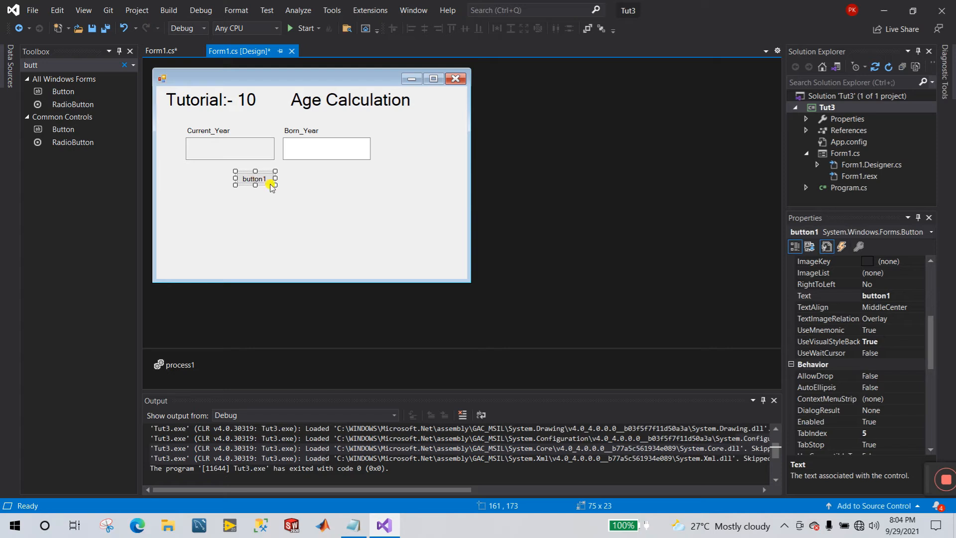
- Caption the button Show Age, enlarge it and its font, and shrink the form
{"action": "left_click_drag", "start_coordinate": [275, 179], "coordinate": [288, 179]}
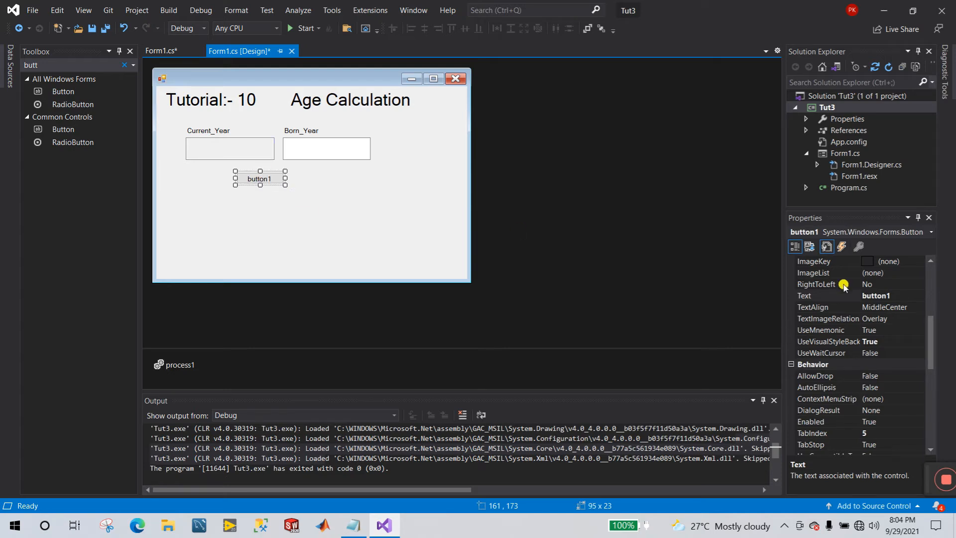
{"action": "left_click", "coordinate": [826, 296]}
{"action": "type", "text": "Sh"}
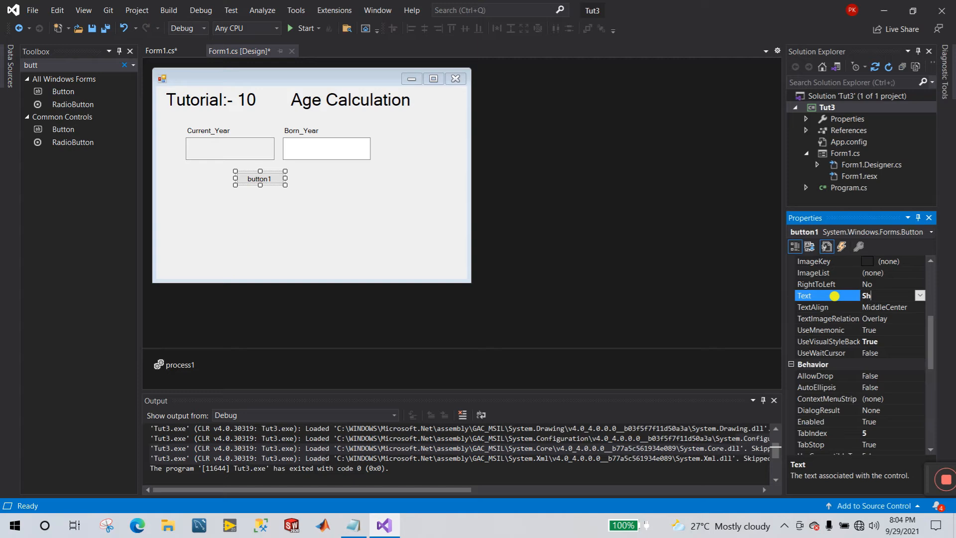
{"action": "type", "text": "ow Age"}
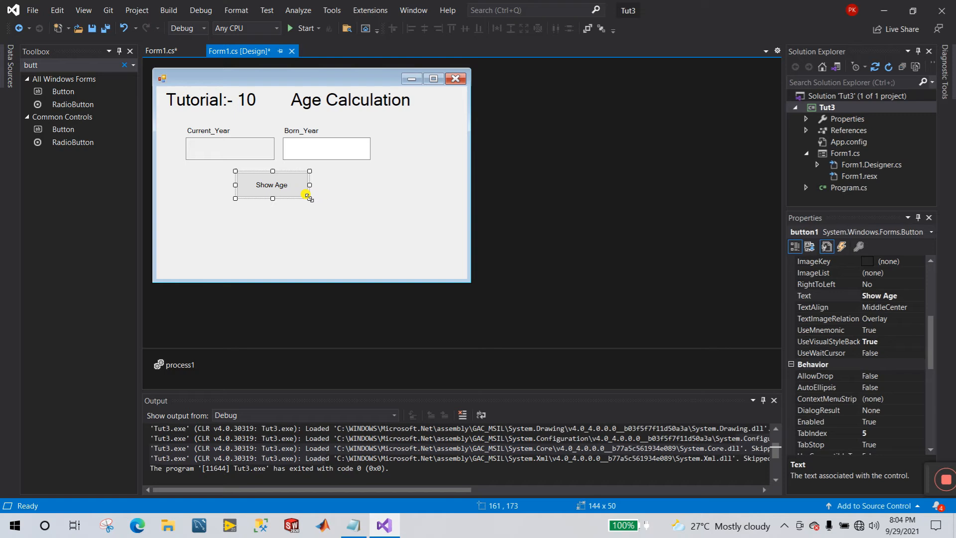
{"action": "left_click_drag", "start_coordinate": [308, 185], "coordinate": [319, 185]}
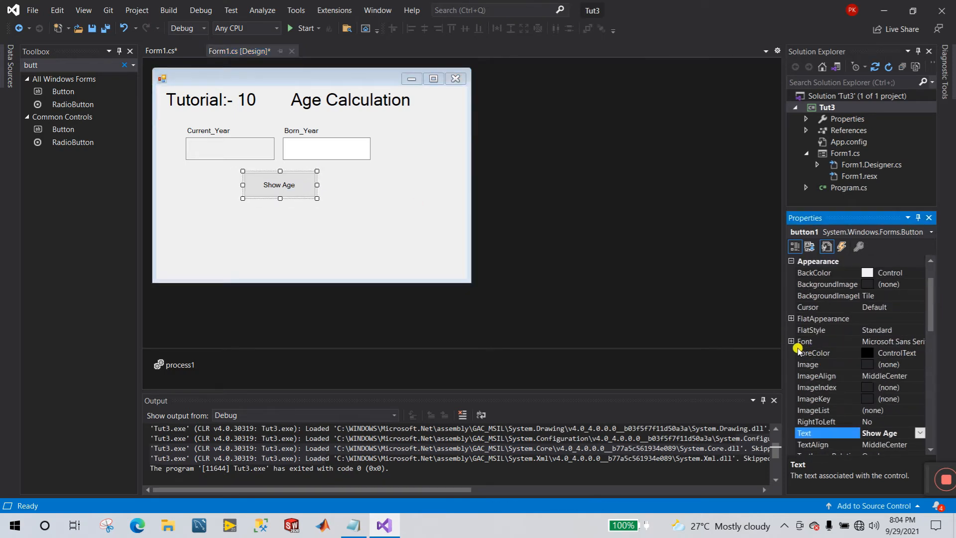
{"action": "left_click", "coordinate": [791, 341]}
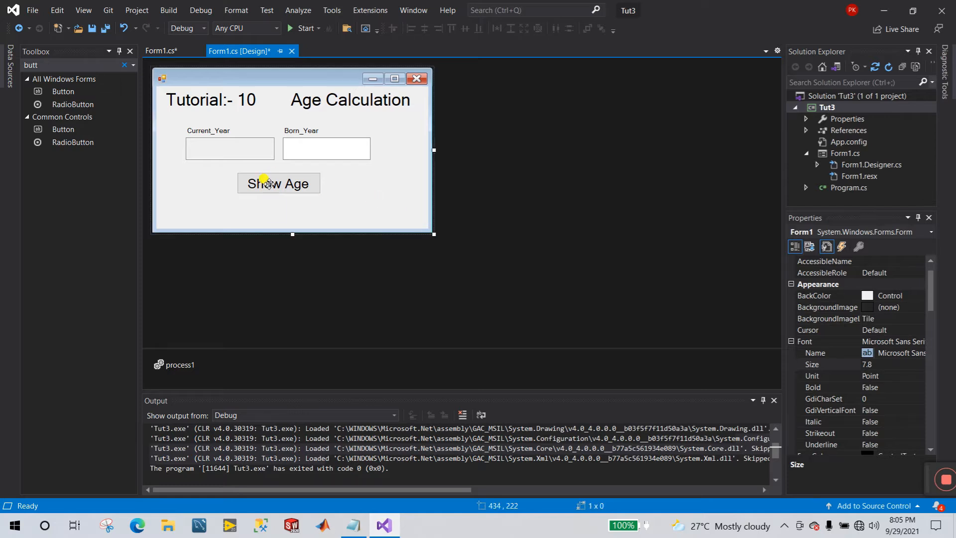
- Open the Show Age click handler and declare Int32 a and Int32 b
{"action": "double_click", "coordinate": [278, 182]}
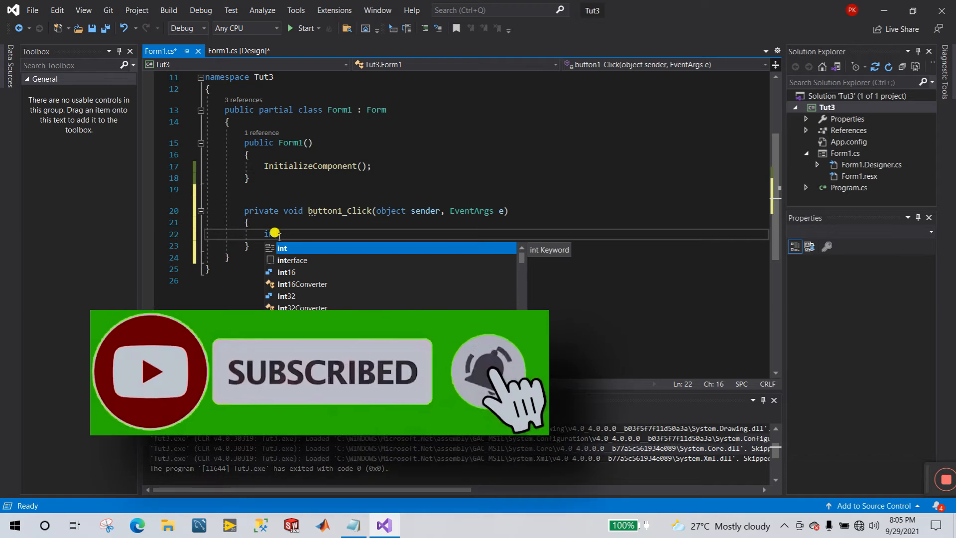
{"action": "type", "text": "Int32 a"}
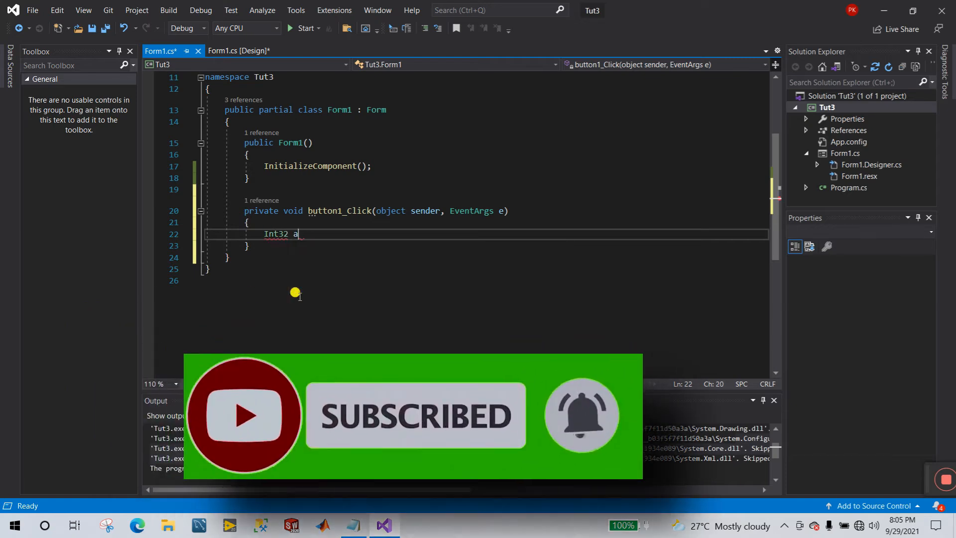
{"action": "type", "text": "int"}
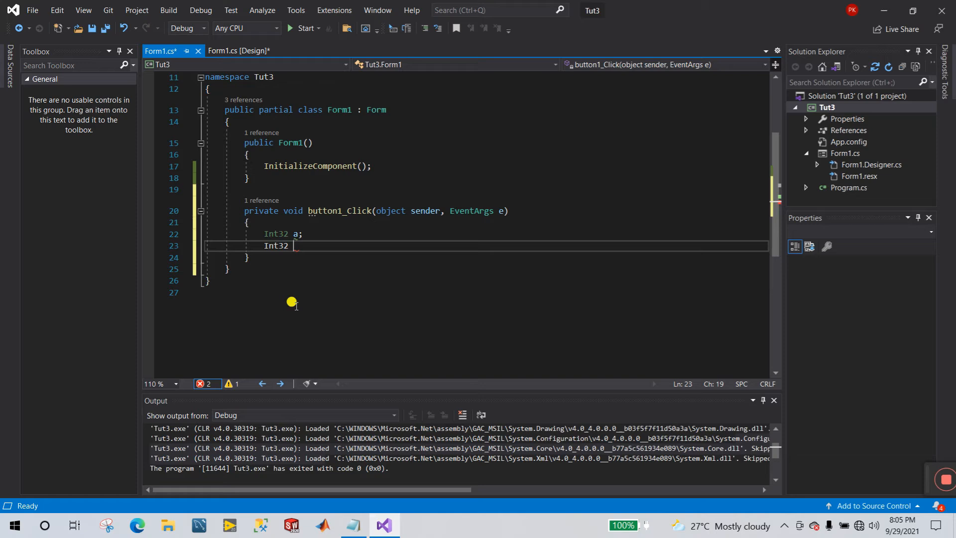
{"action": "type", "text": "b;"}
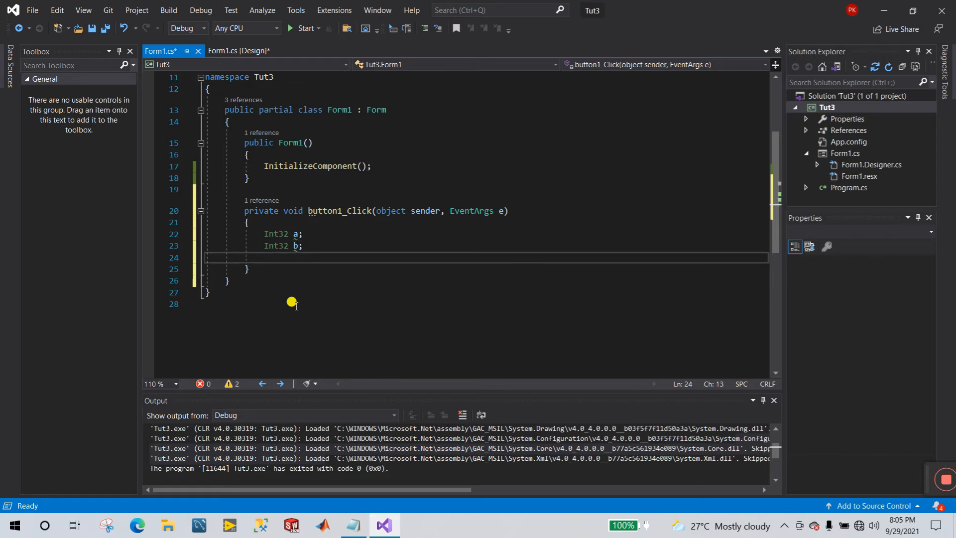
- Parse textBox2's text into a with Int32.TryParse(textBox2.Text, out a)
{"action": "type", "text": "int"}
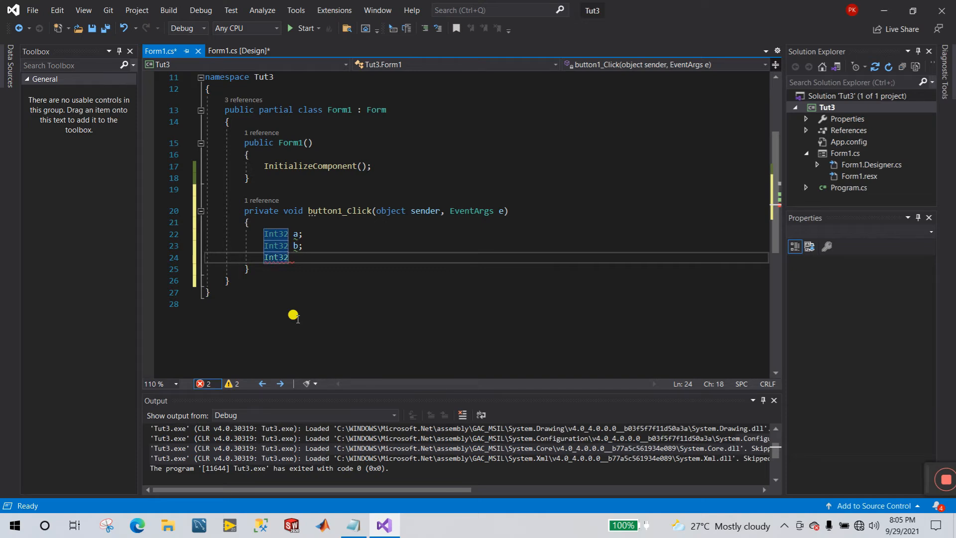
{"action": "type", "text": ".tr"}
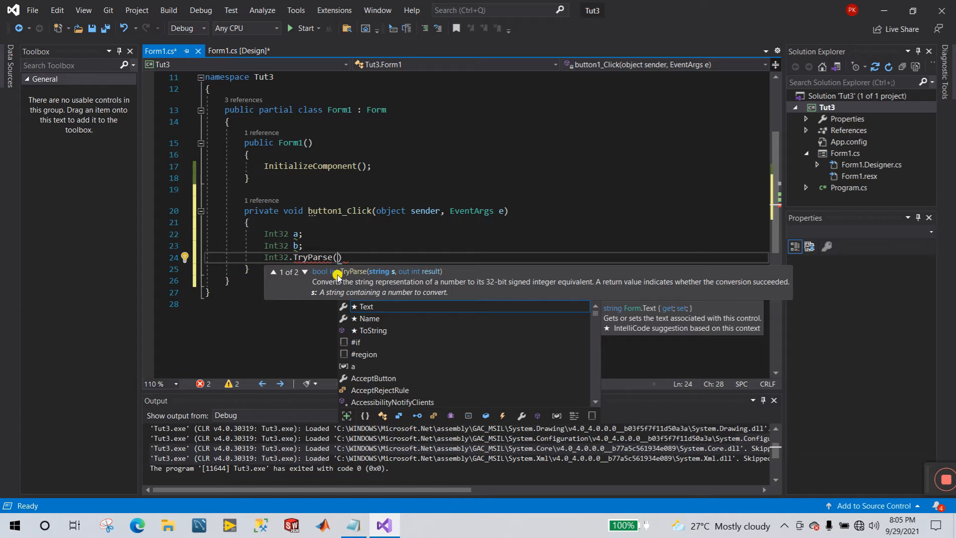
{"action": "type", "text": "textBox2"}
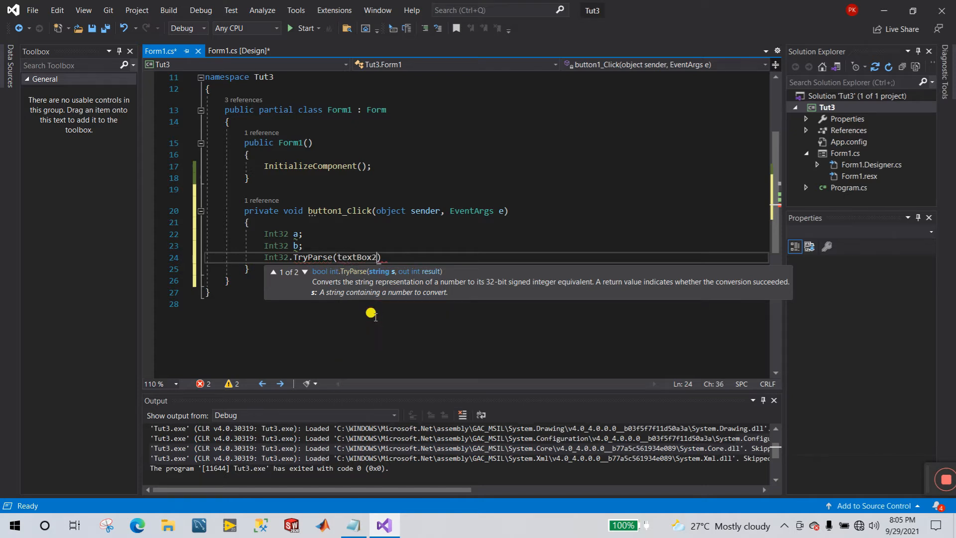
{"action": "type", "text": ".text, out"}
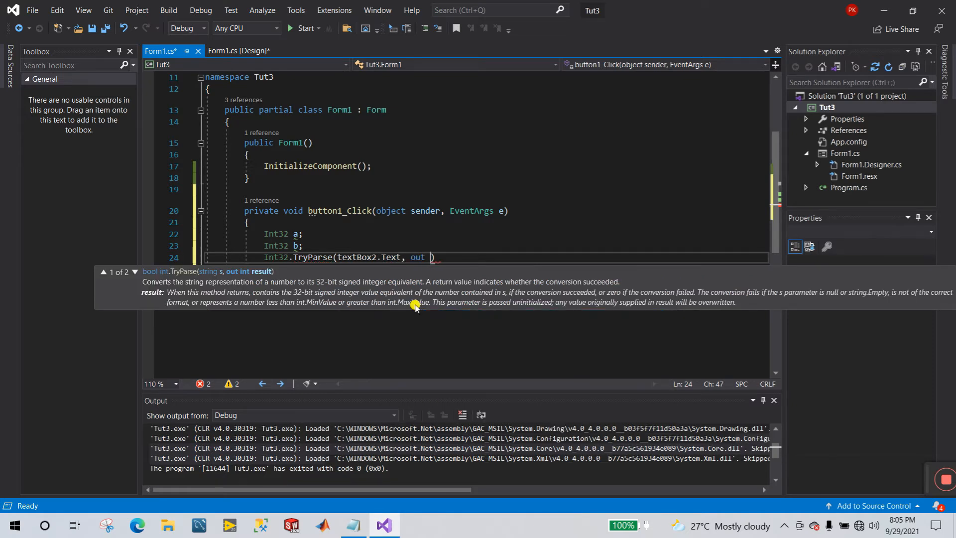
{"action": "type", "text": "a"}
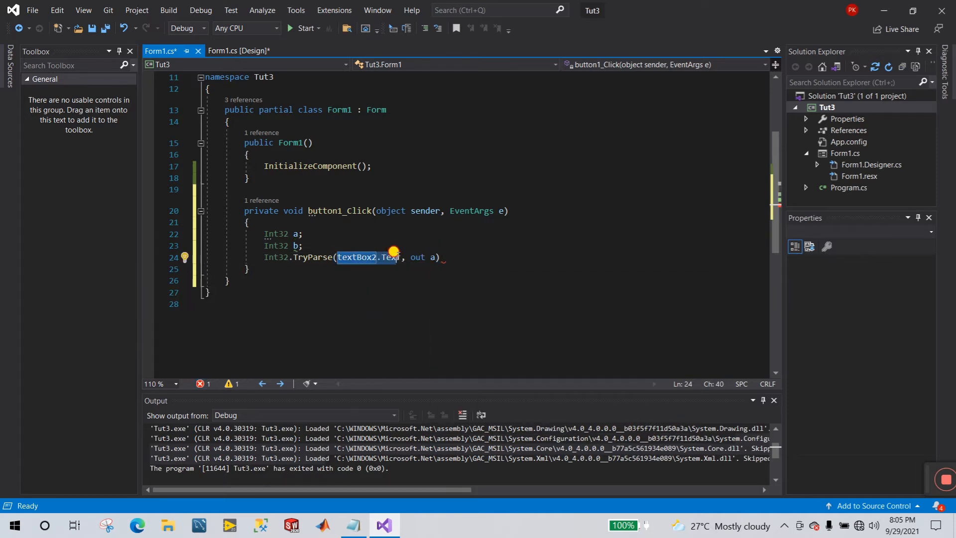
{"action": "left_click", "coordinate": [434, 257]}
{"action": "type", "text": ";"}
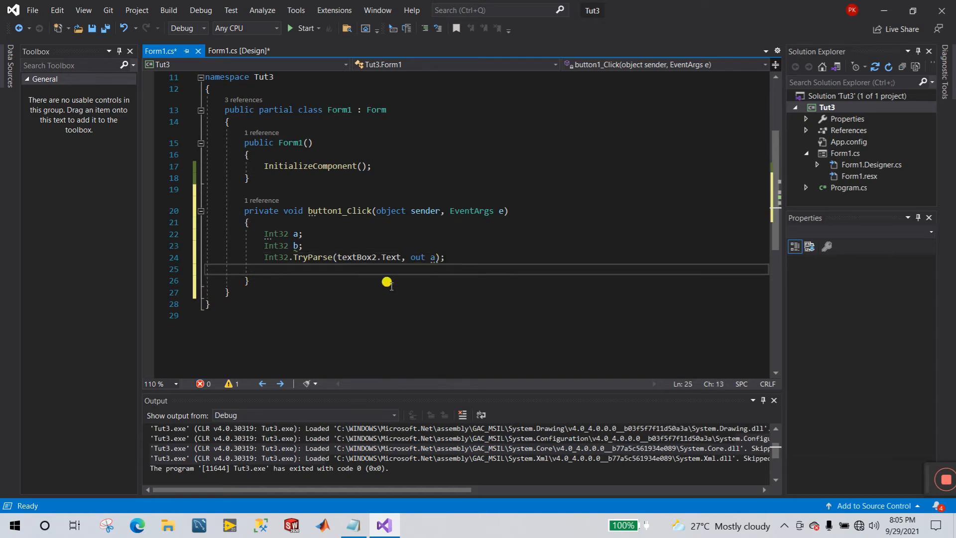
{"action": "mouse_move", "coordinate": [359, 257]}
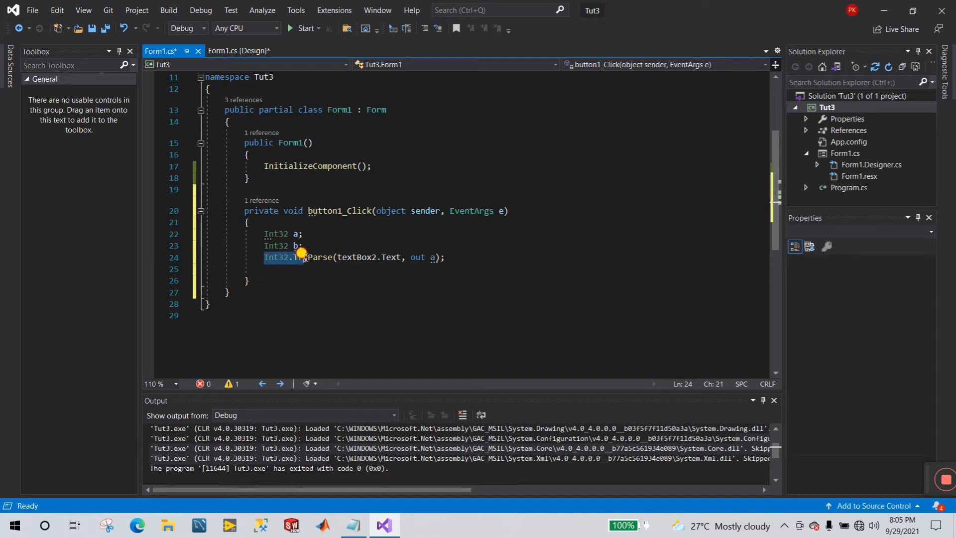
{"action": "left_click", "coordinate": [443, 257]}
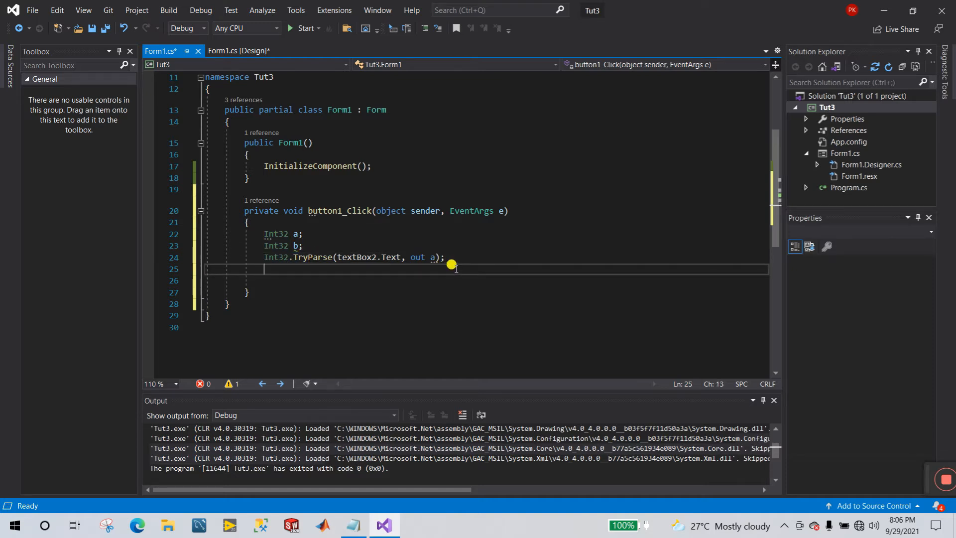
- Assign the current year to b with b = DateTime.Now.Year;
{"action": "type", "text": "textBox1"}
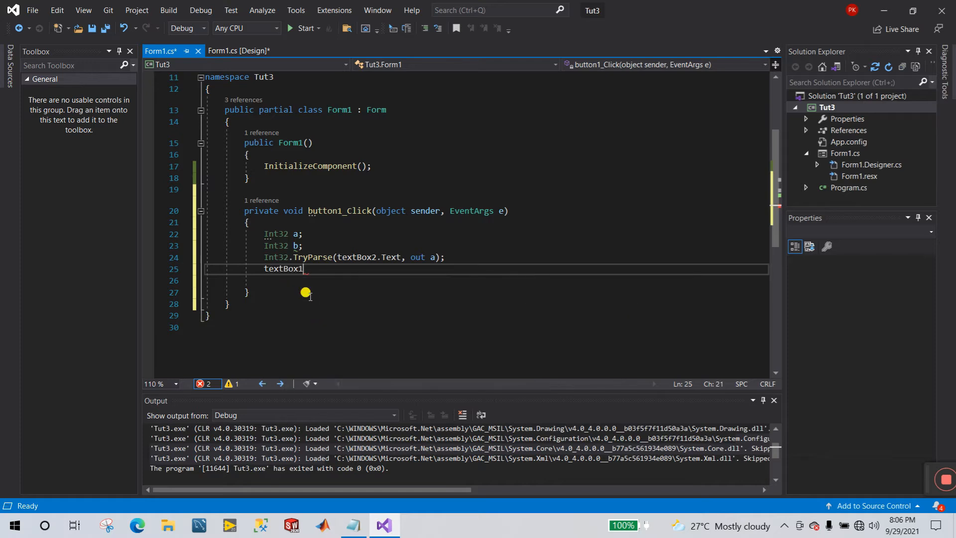
{"action": "type", "text": ".te"}
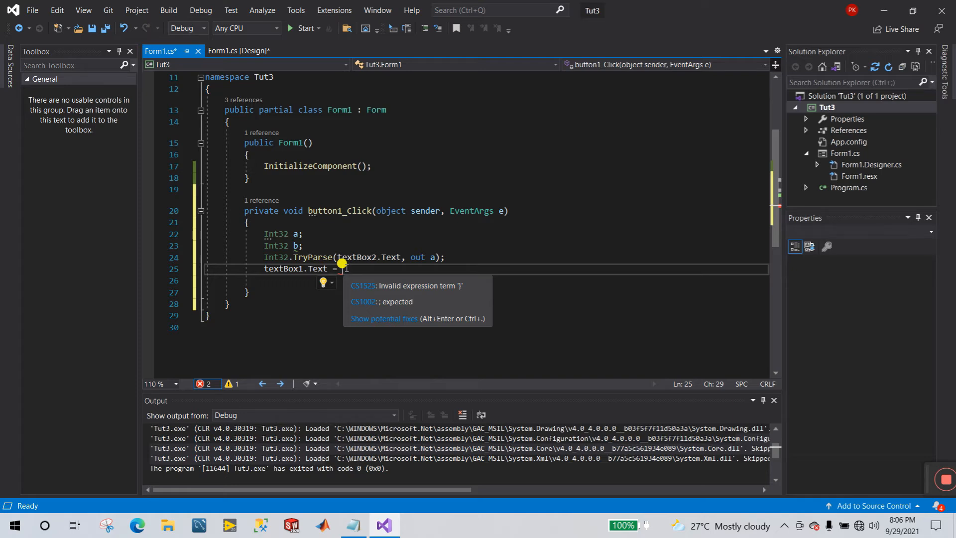
{"action": "type", "text": "DATRE"}
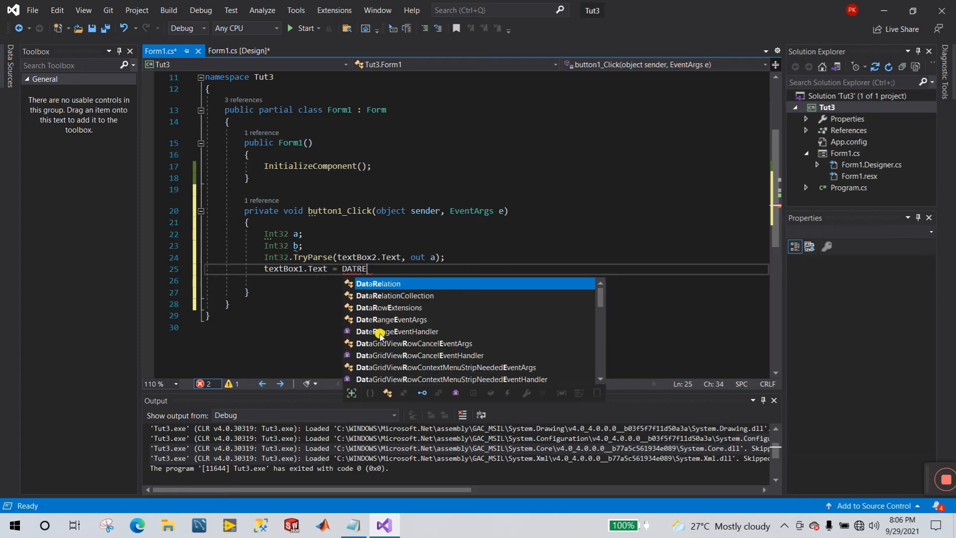
{"action": "key", "text": "Backspace"}
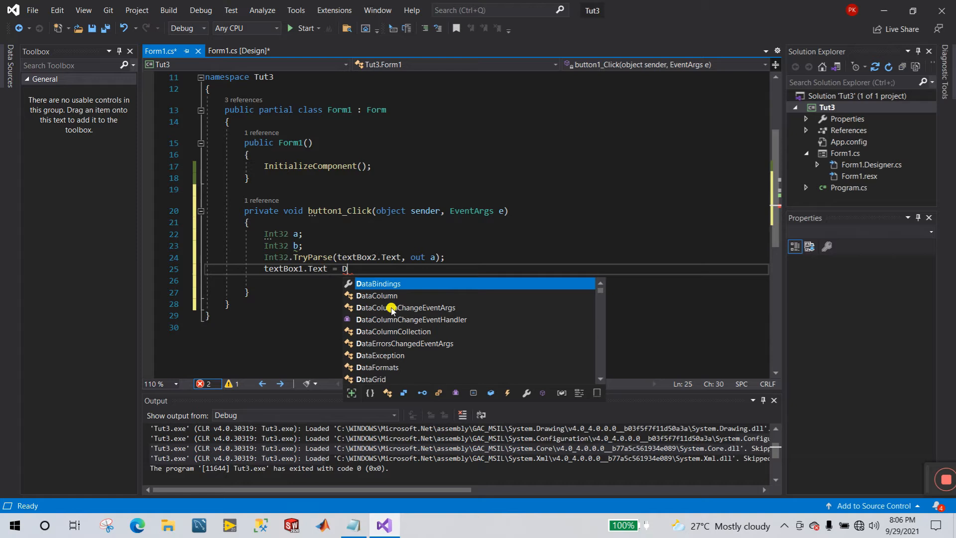
{"action": "type", "text": "ATE"}
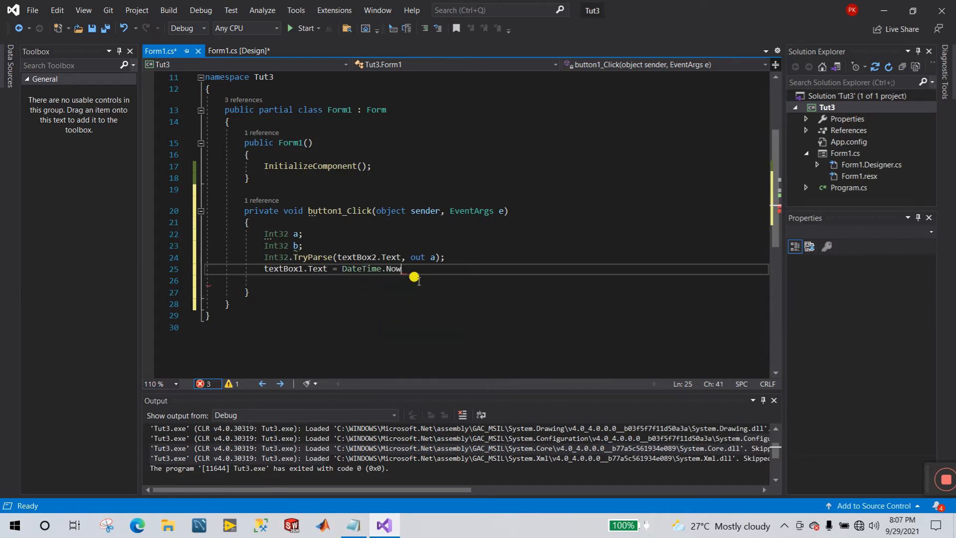
{"action": "type", "text": ".Year;"}
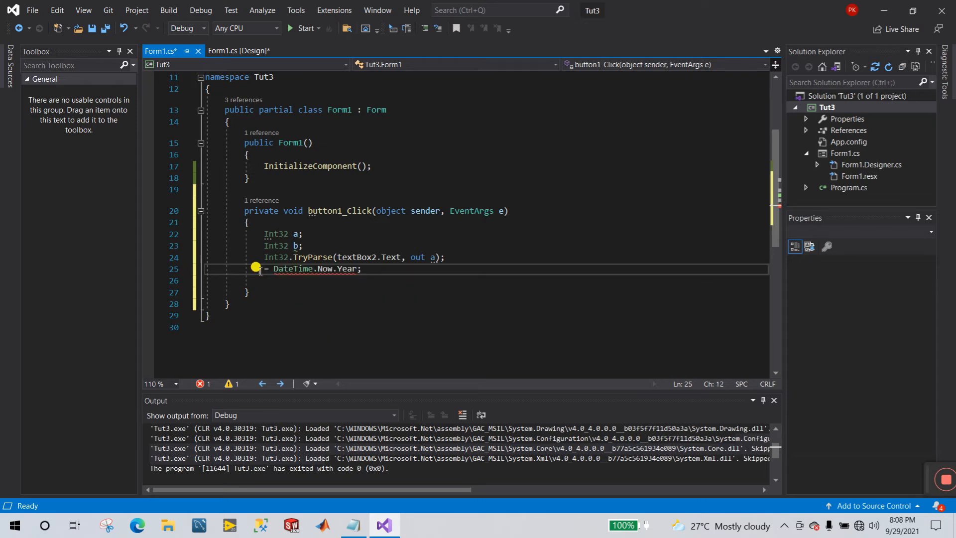
{"action": "type", "text": "B"}
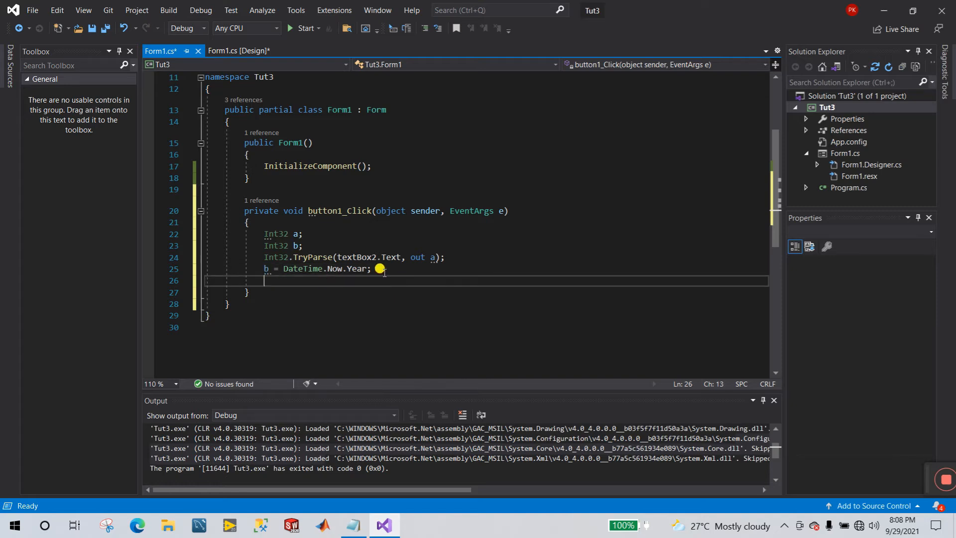
- Set textBox1.Text to Convert.ToString(b) and separate the code blocks with blank lines
{"action": "type", "text": "B"}
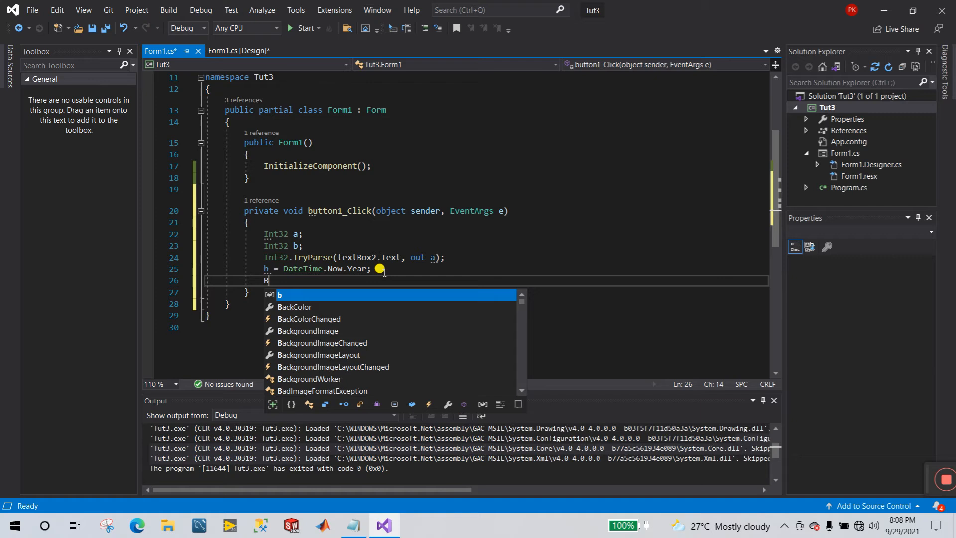
{"action": "type", "text": "textBox1"}
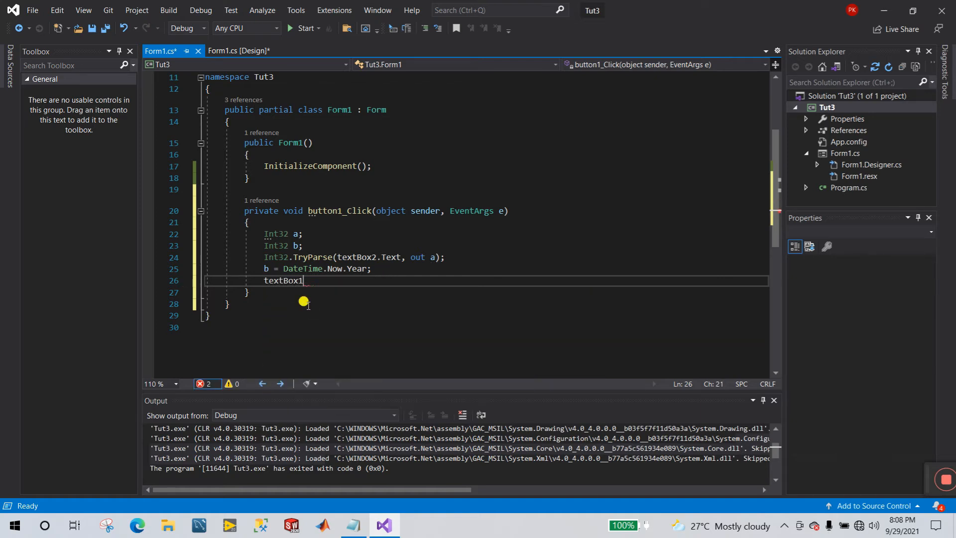
{"action": "type", "text": ".Text"}
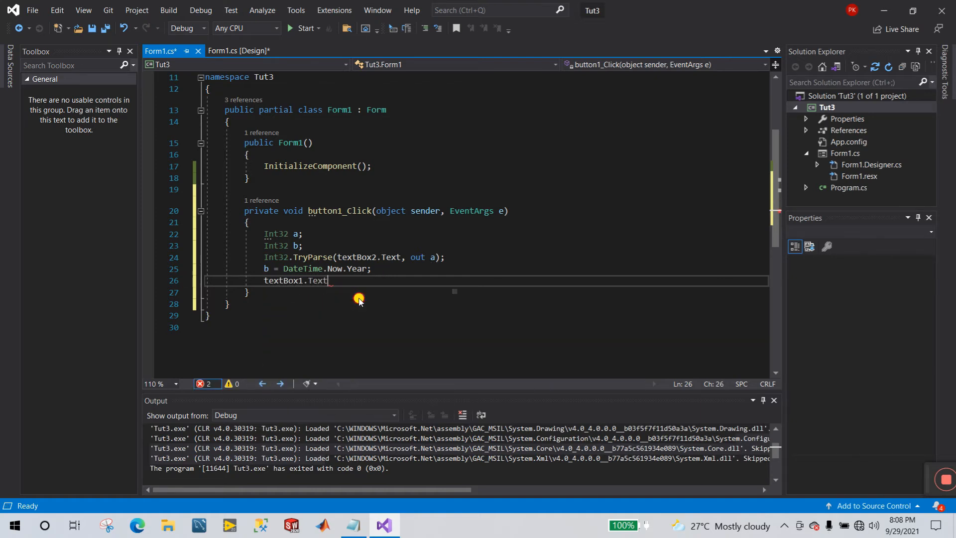
{"action": "type", "text": "="}
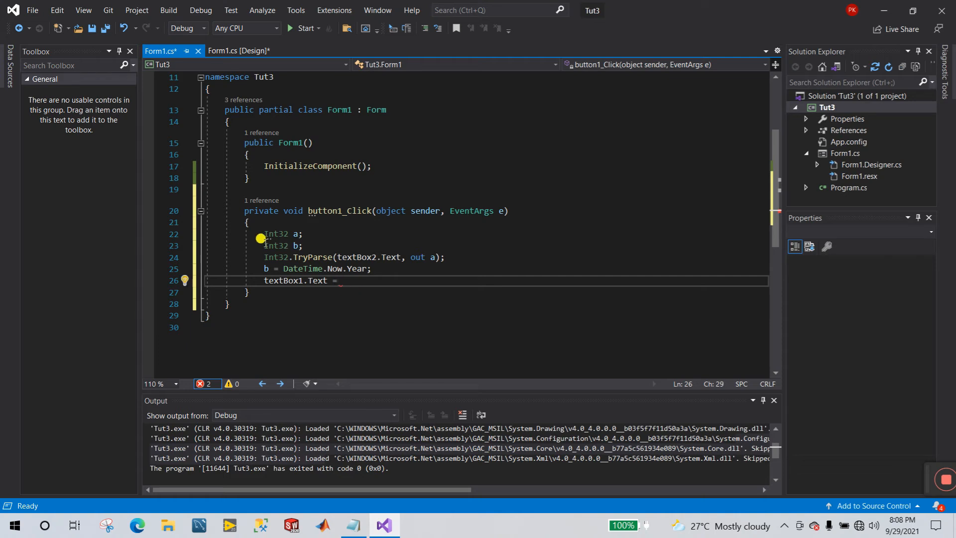
{"action": "type", "text": "b"}
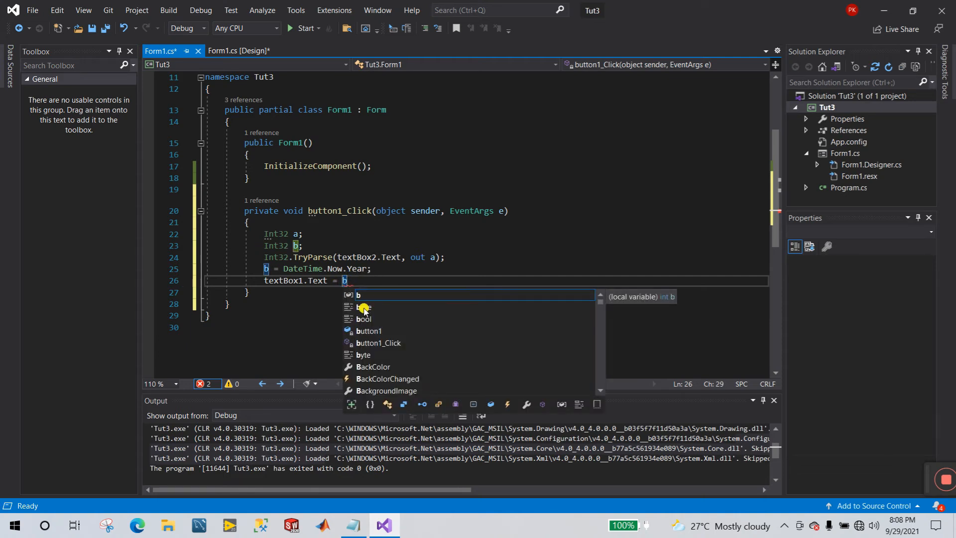
{"action": "type", "text": "con"}
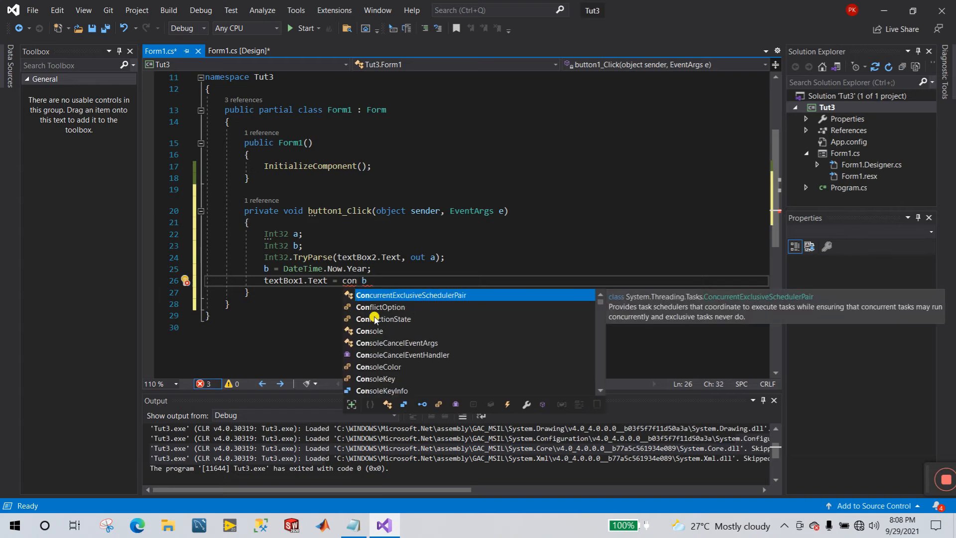
{"action": "type", "text": "vert.ToString"}
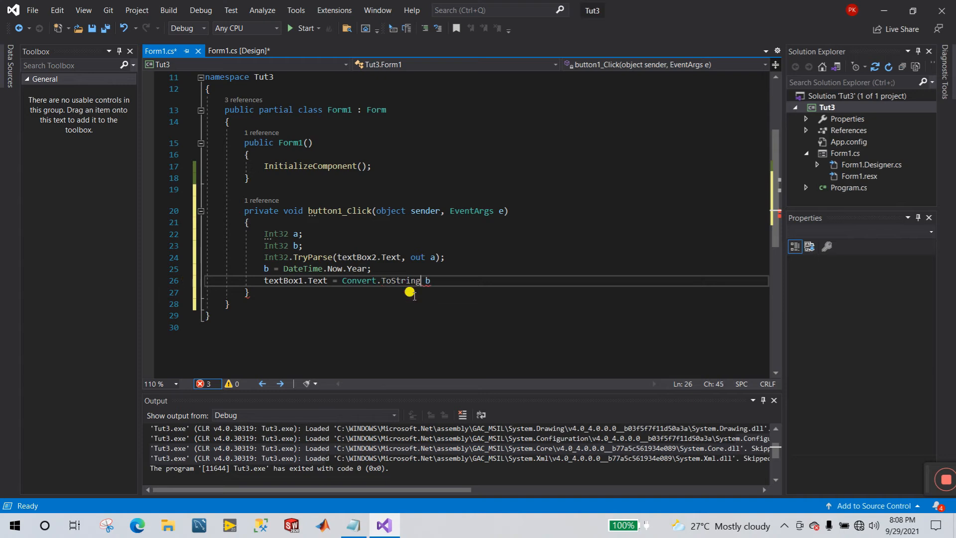
{"action": "type", "text": "("}
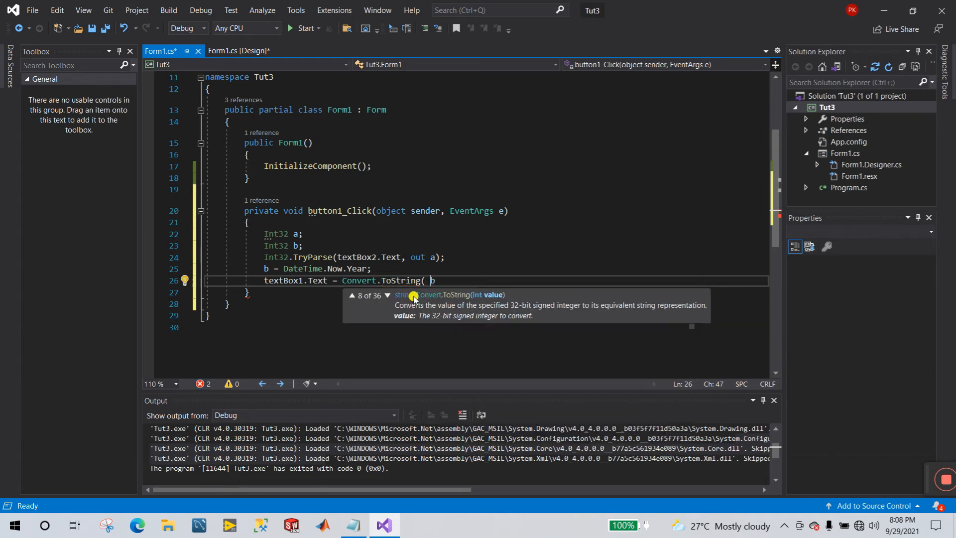
{"action": "type", "text": "b"}
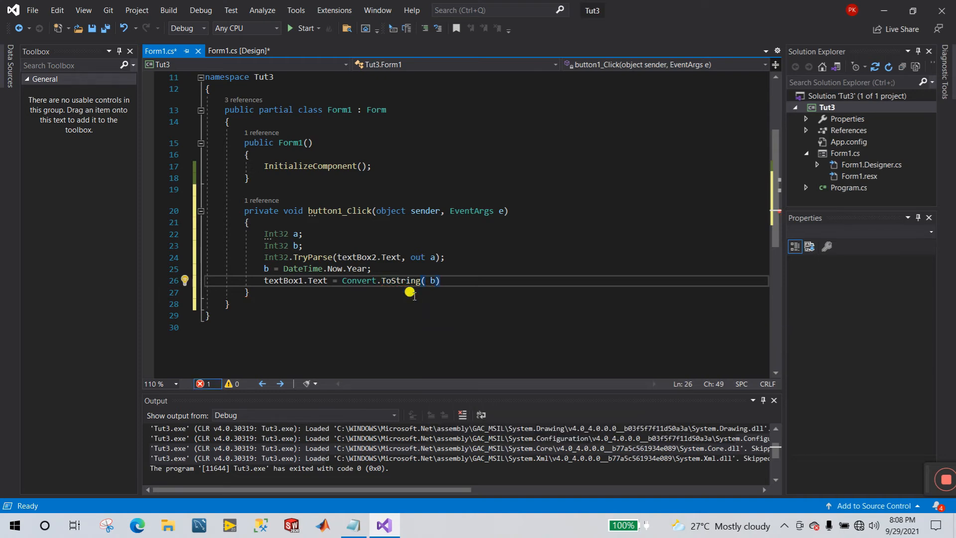
{"action": "double_click", "coordinate": [285, 280]}
{"action": "type", "text": ";"}
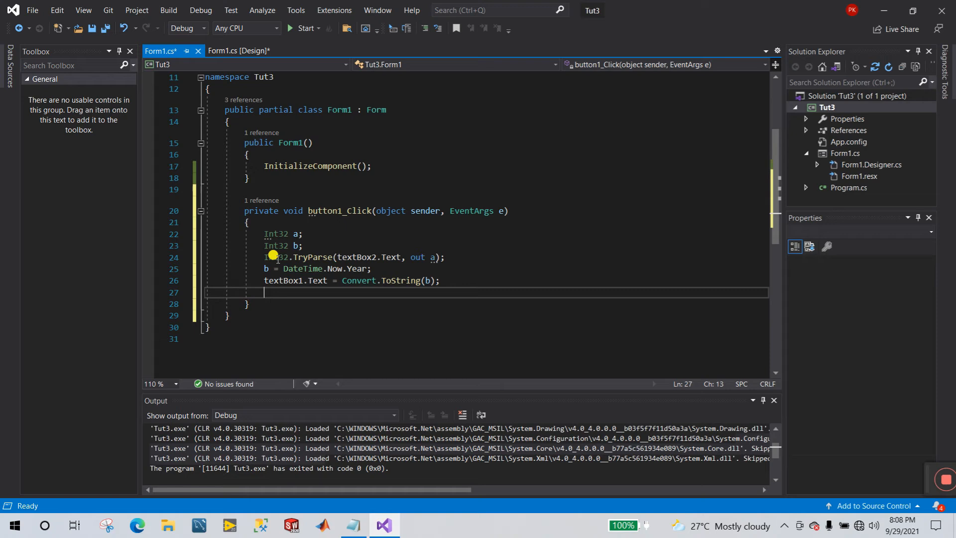
{"action": "mouse_move", "coordinate": [288, 295]}
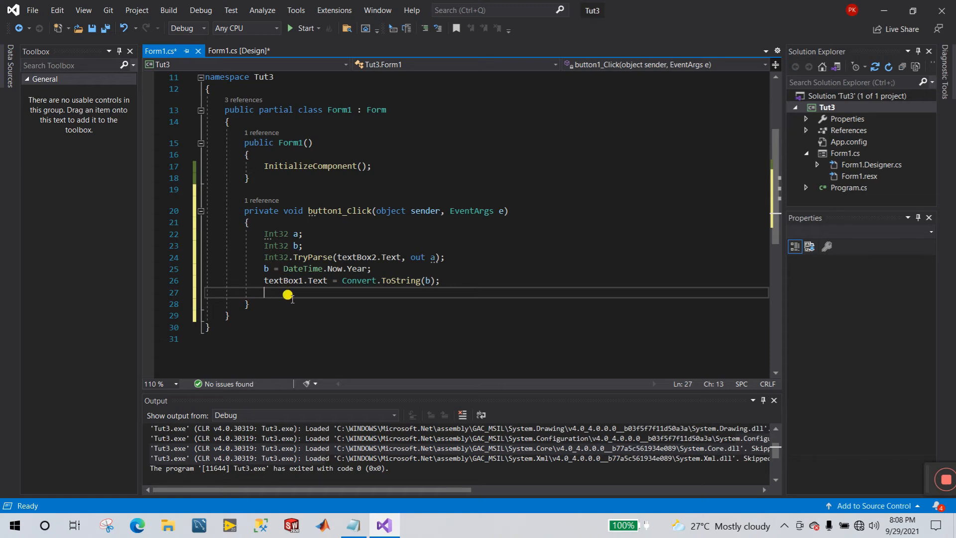
{"action": "mouse_move", "coordinate": [380, 266]}
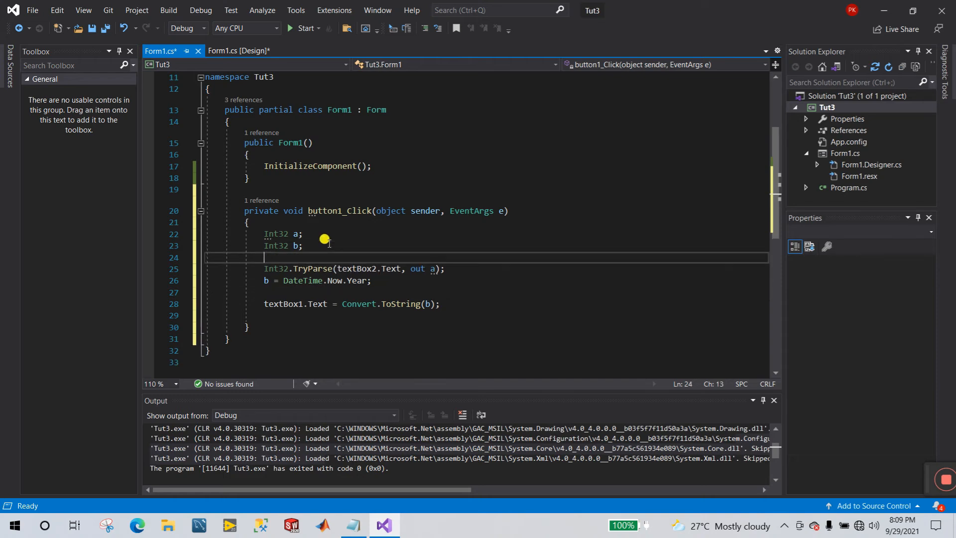
- Declare Int32 result and compute result = b - a
{"action": "type", "text": "int32 result"}
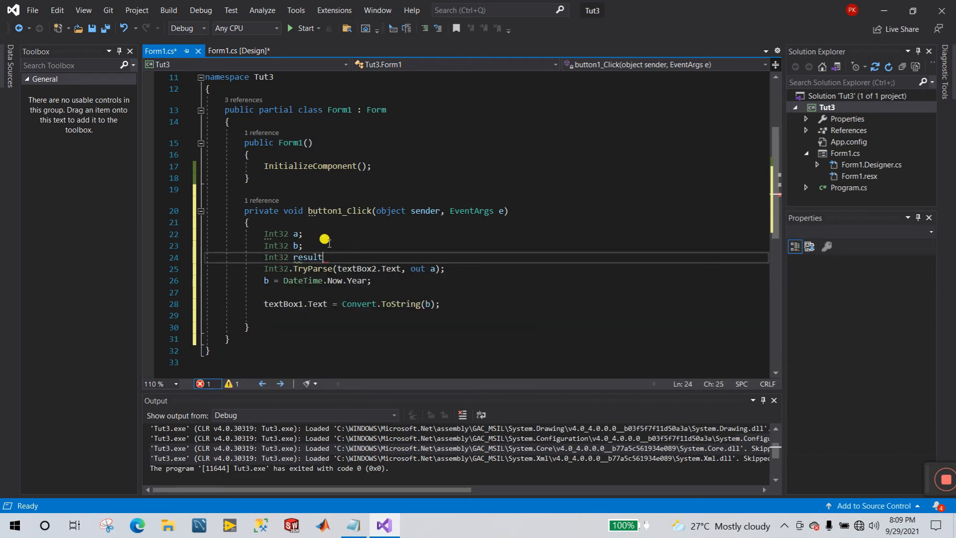
{"action": "type", "text": ";"}
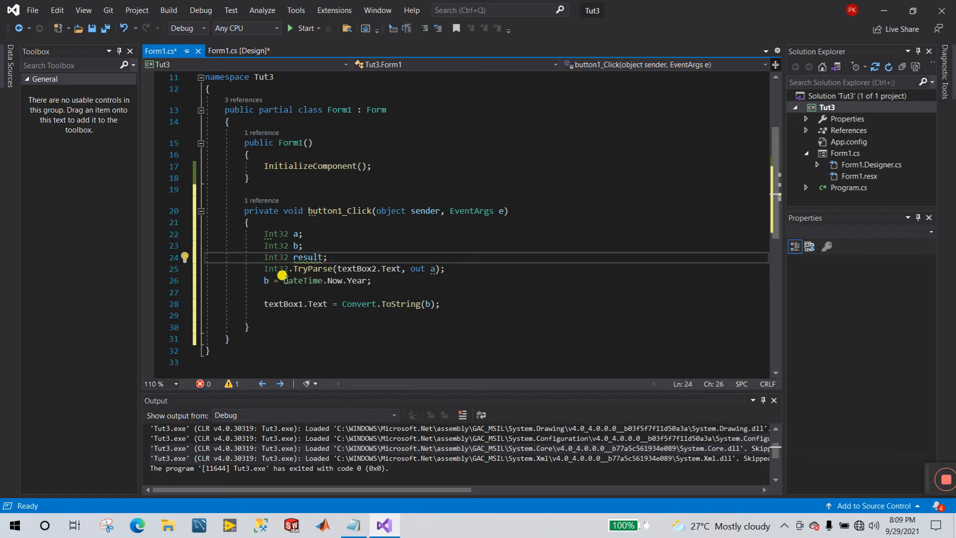
{"action": "type", "text": "result = a"}
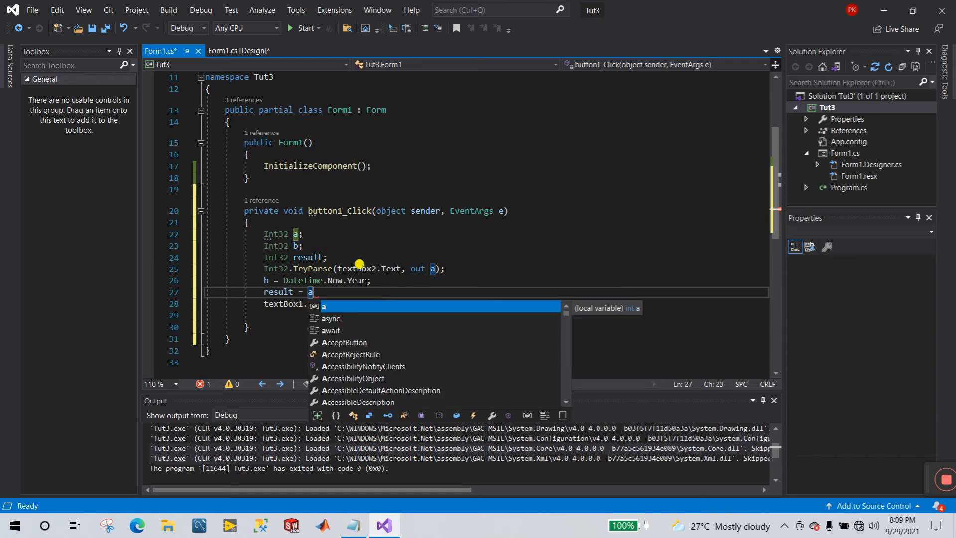
{"action": "key", "text": "backspace"}
{"action": "type", "text": "b-"}
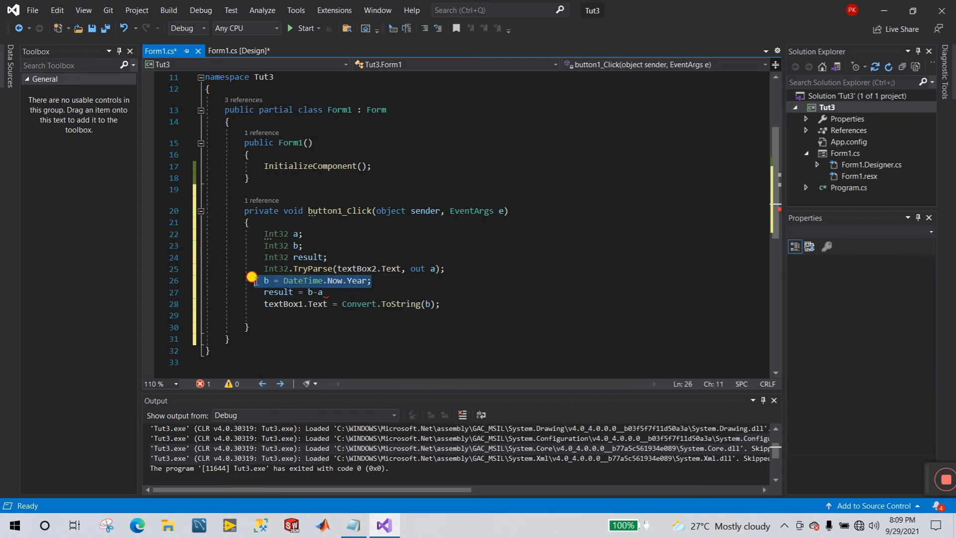
{"action": "left_click", "coordinate": [440, 268]}
{"action": "type", "text": " a;"}
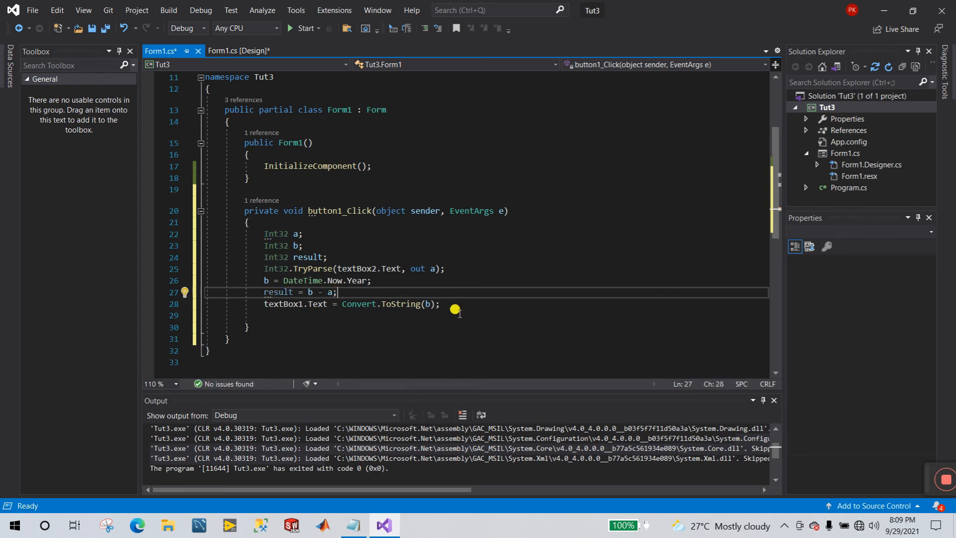
{"action": "mouse_move", "coordinate": [281, 292]}
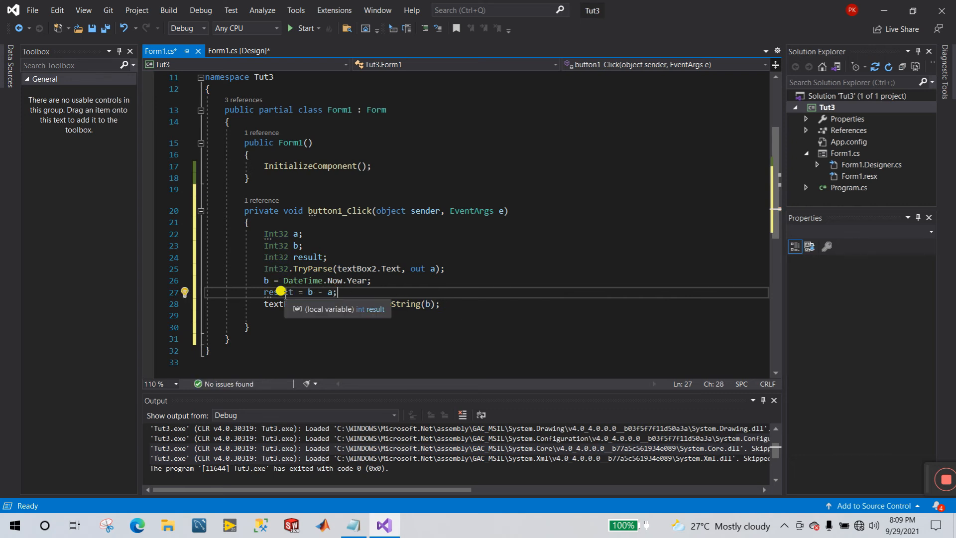
{"action": "type", "text": "show"}
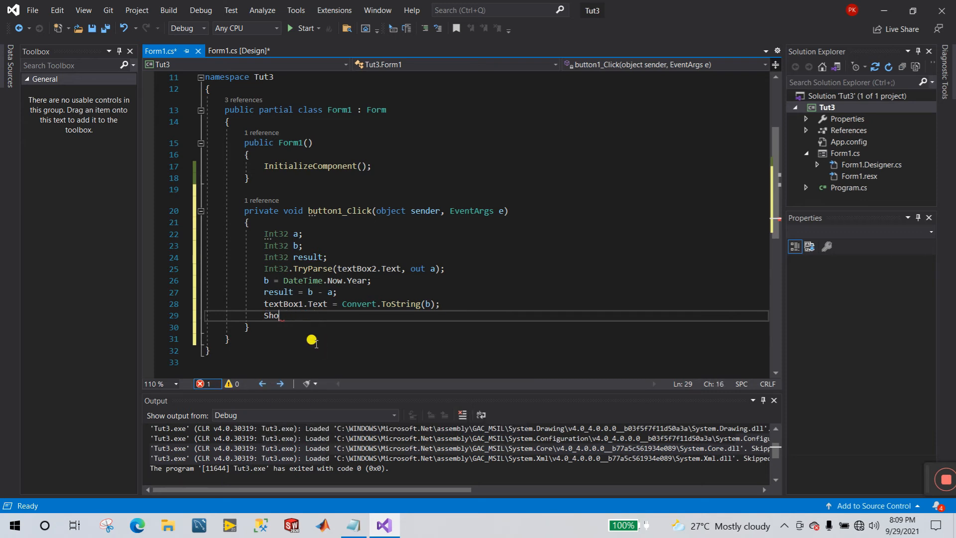
- Display the age with MessageBox.Show(Convert.ToString(result))
{"action": "type", "text": "mess"}
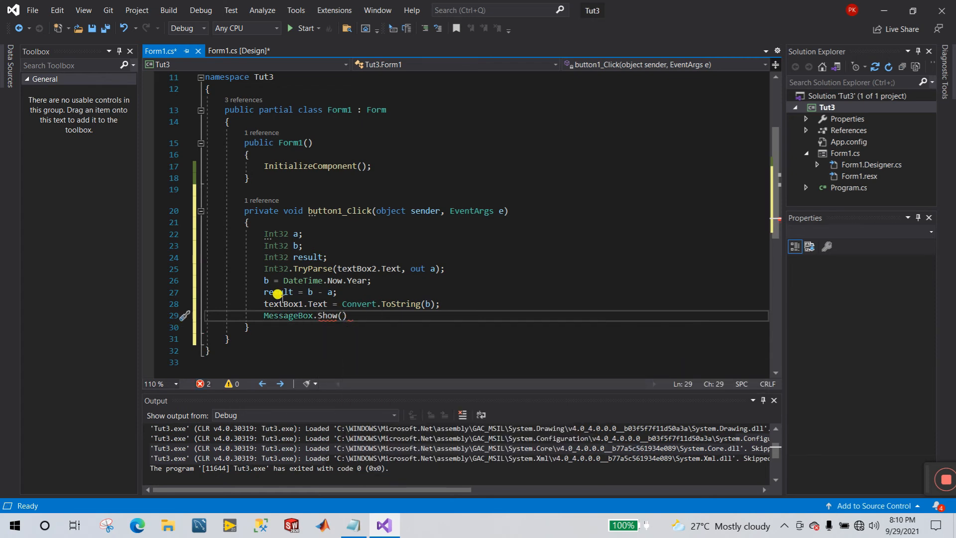
{"action": "type", "text": "result"}
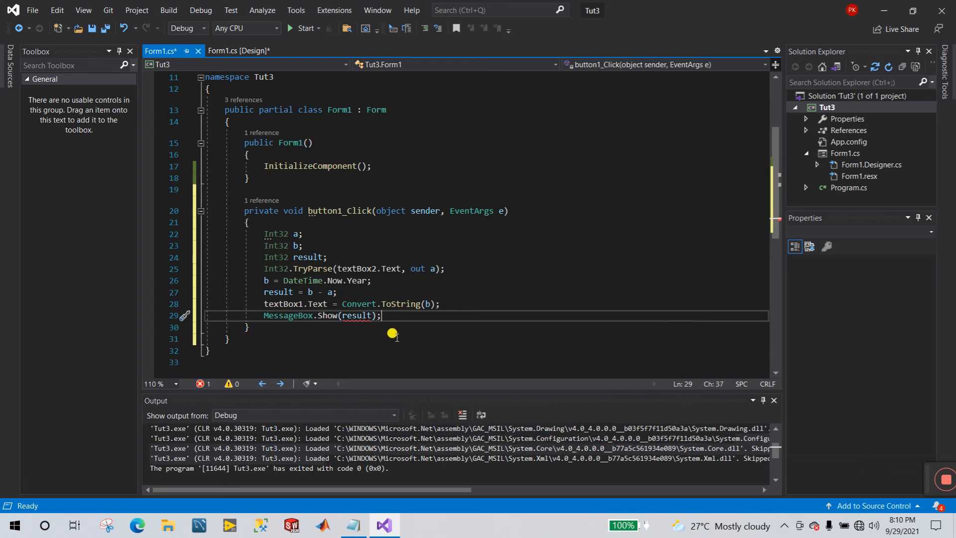
{"action": "mouse_move", "coordinate": [356, 315]}
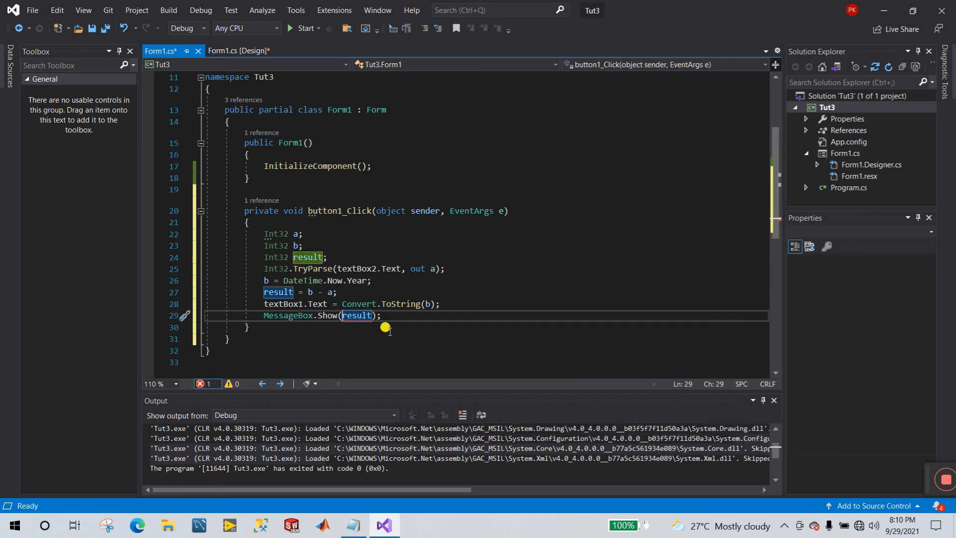
{"action": "left_click", "coordinate": [345, 315]}
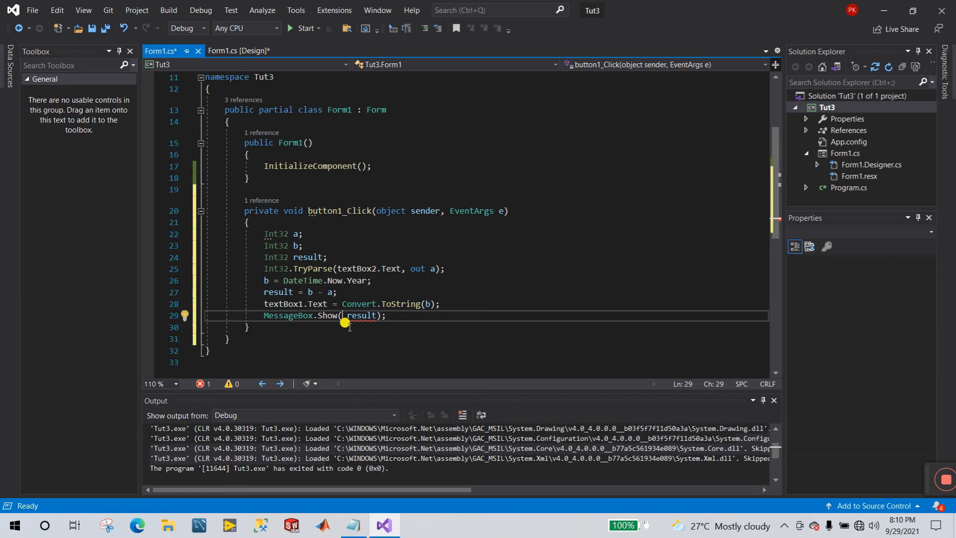
{"action": "type", "text": "conv"}
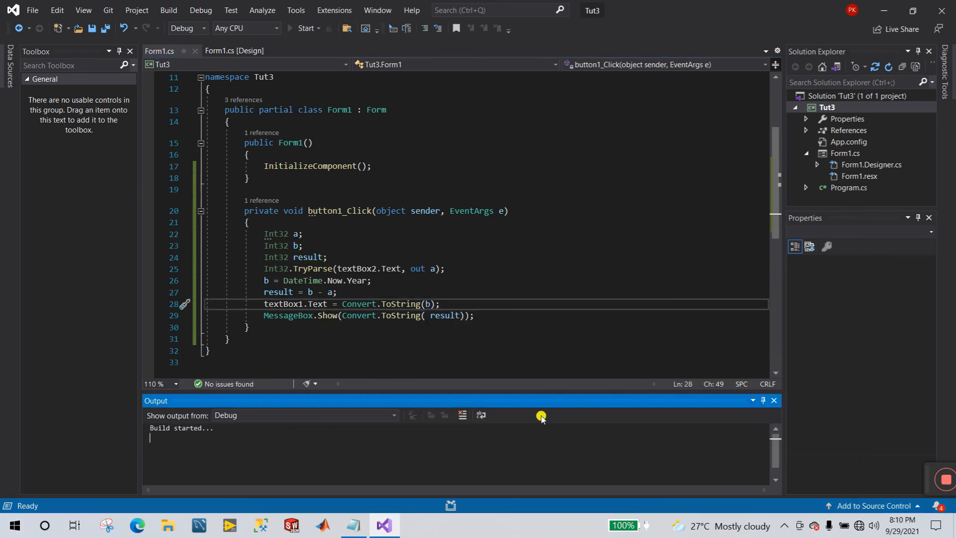
- Run the app with born year 1998, get age 23, and dismiss the message
{"action": "left_click", "coordinate": [306, 28]}
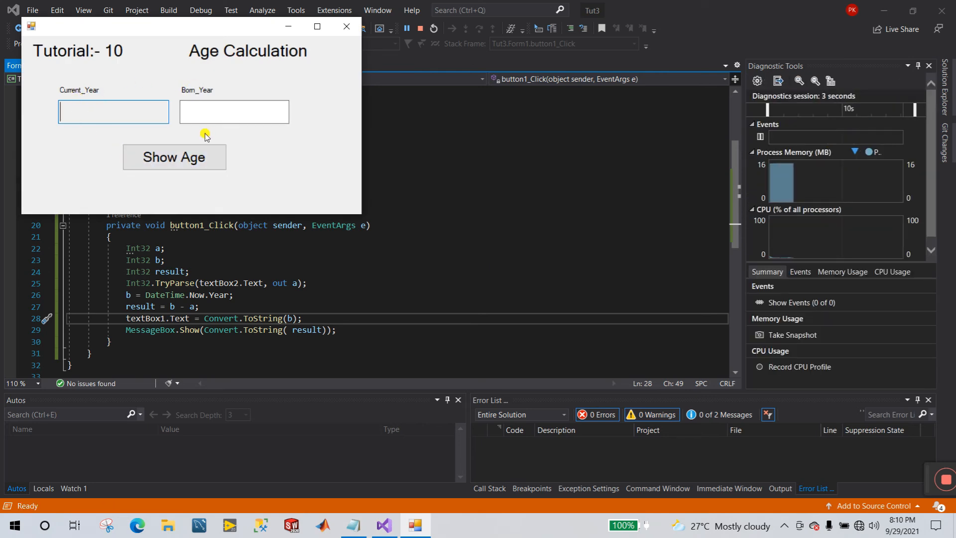
{"action": "type", "text": "1"}
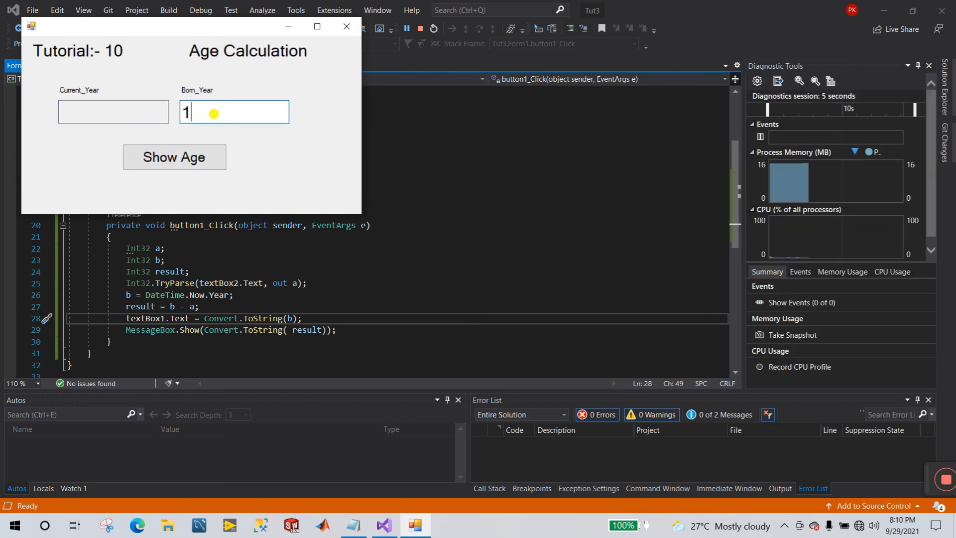
{"action": "type", "text": "998"}
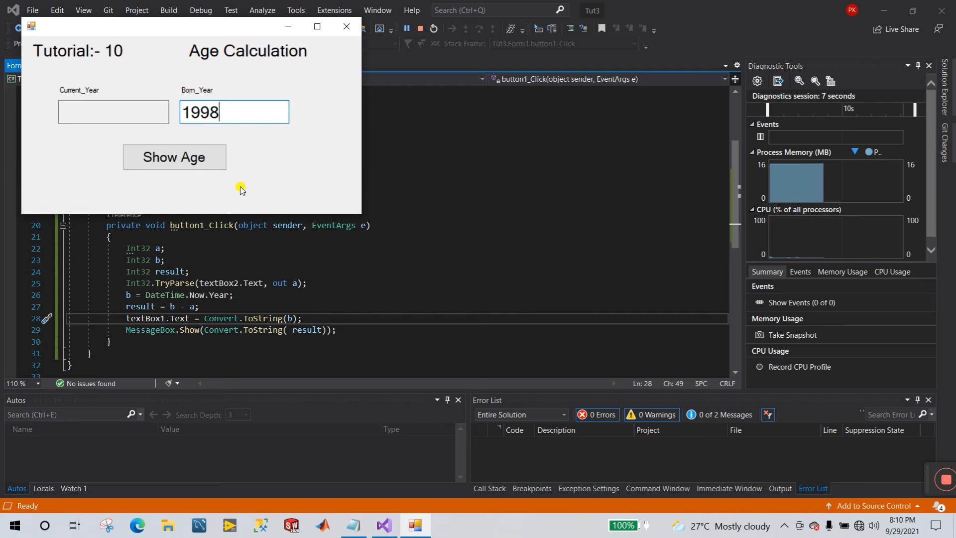
{"action": "left_click", "coordinate": [174, 157]}
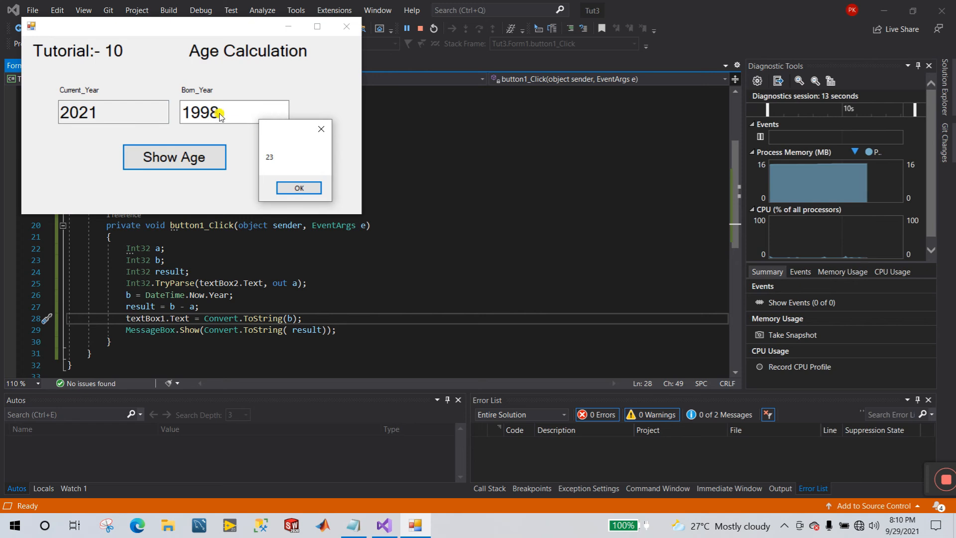
{"action": "mouse_move", "coordinate": [274, 166]}
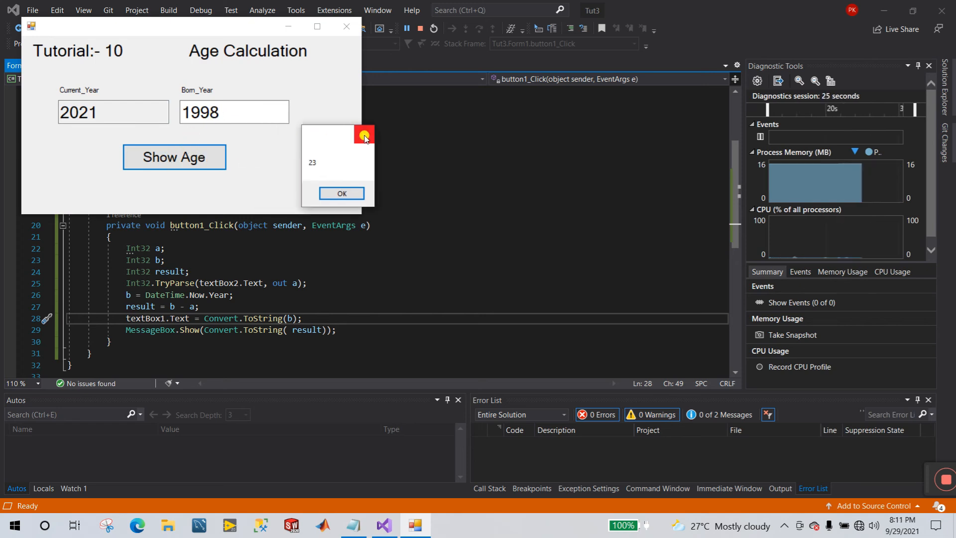
{"action": "left_click", "coordinate": [341, 193]}
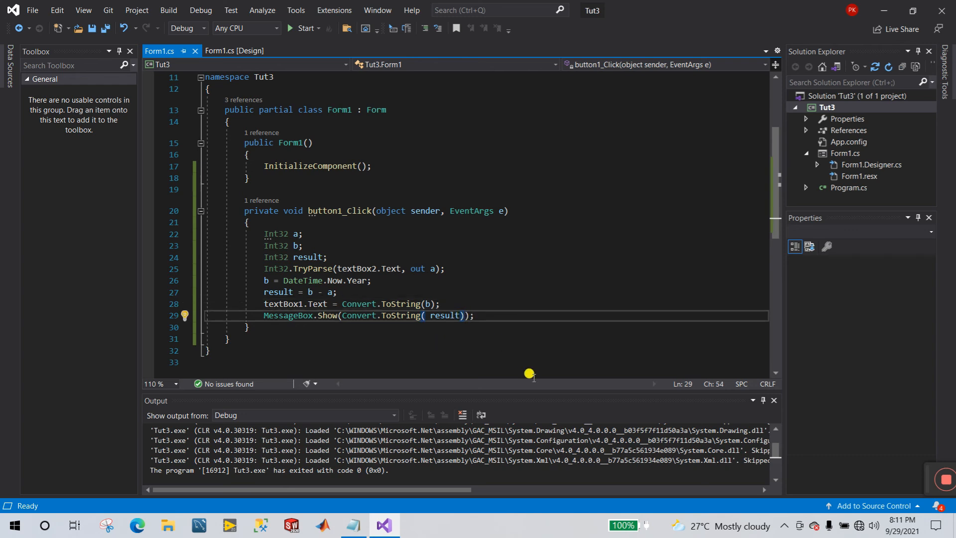
{"action": "mouse_move", "coordinate": [546, 389]}
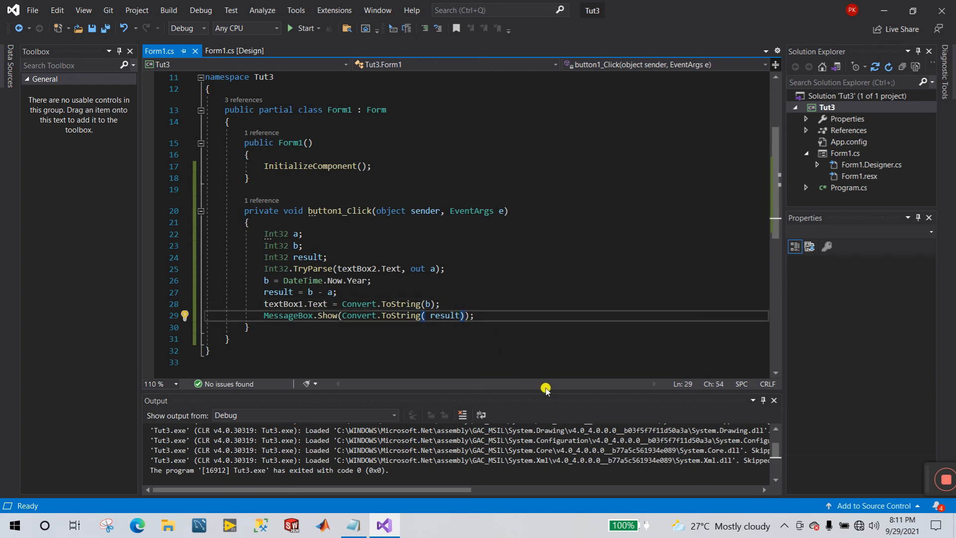
- Add the 'Your age' caption, OKCancel buttons and Information icon to MessageBox.Show
{"action": "type", "text": ",\"\""}
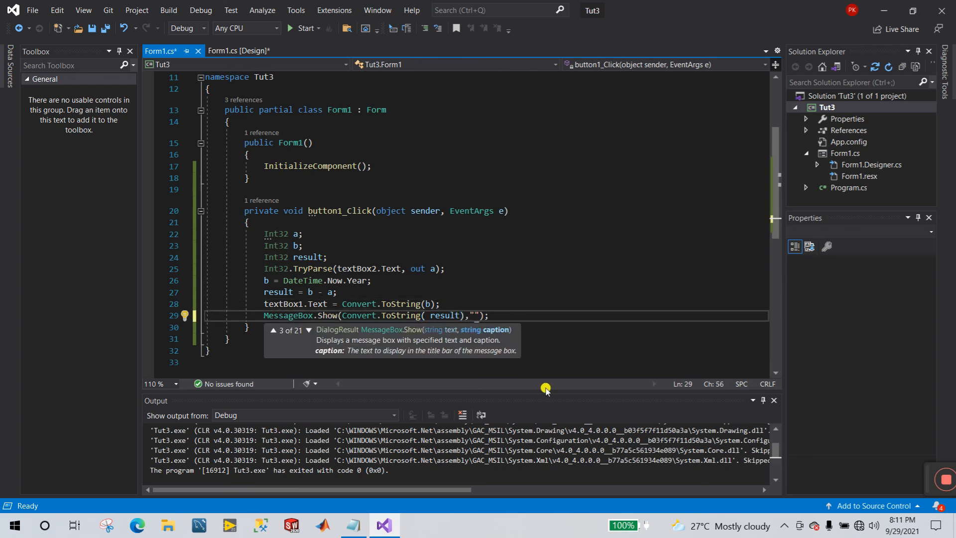
{"action": "type", "text": "A"}
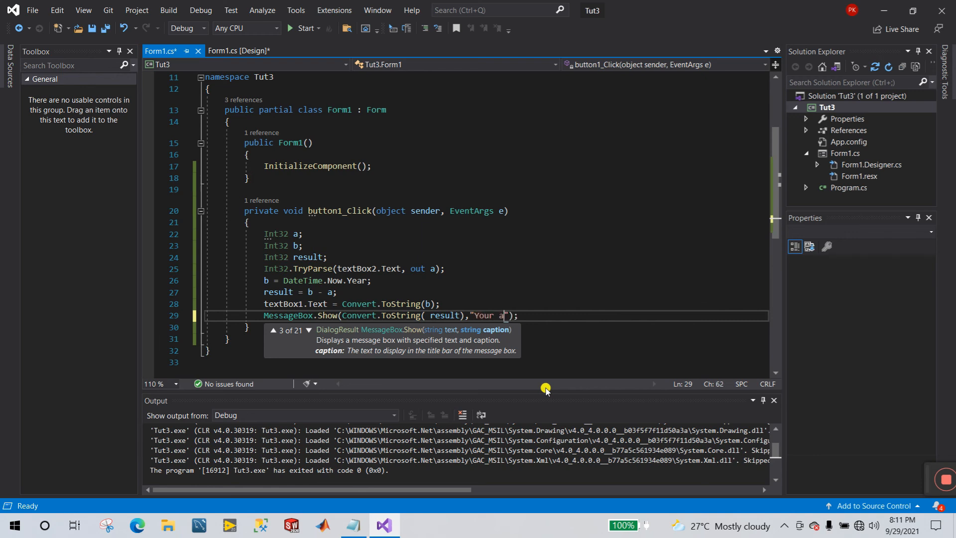
{"action": "type", "text": "ge"}
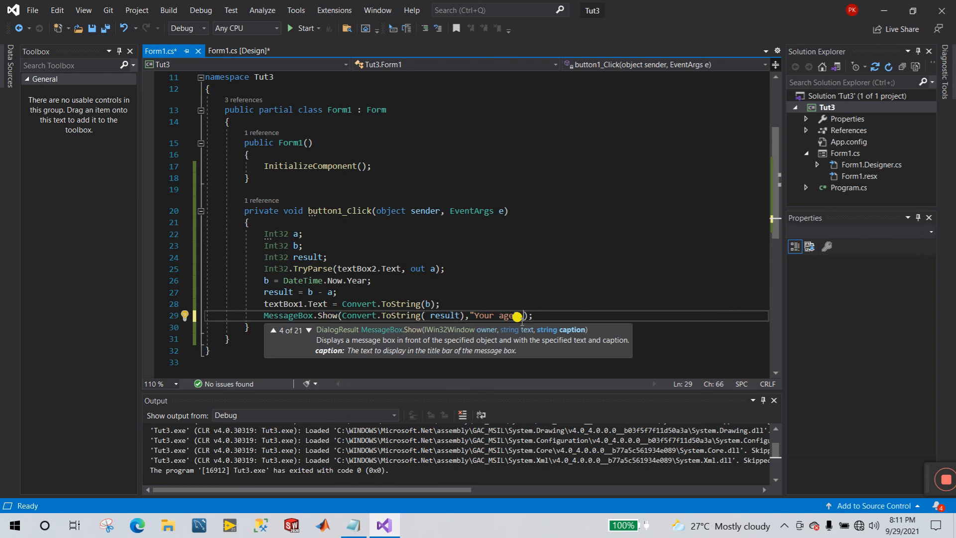
{"action": "type", "text": ",Mess"}
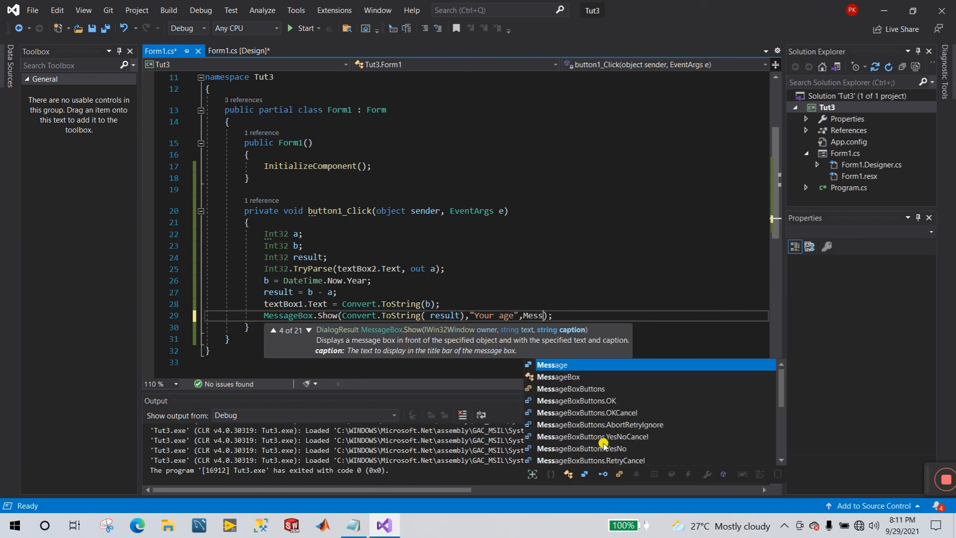
{"action": "mouse_move", "coordinate": [627, 406]}
{"action": "type", "text": "ageBoxButtons.OKCancel"}
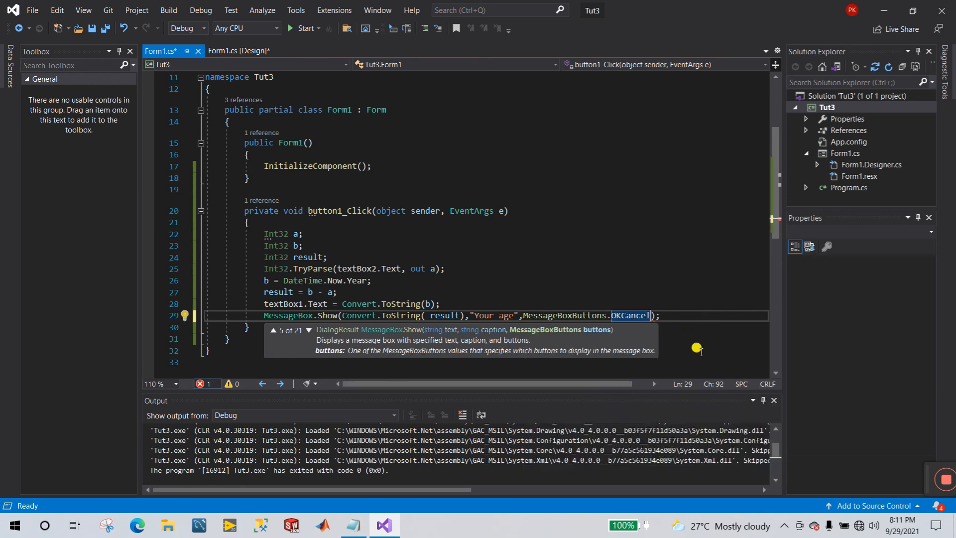
{"action": "type", "text": ",messa"}
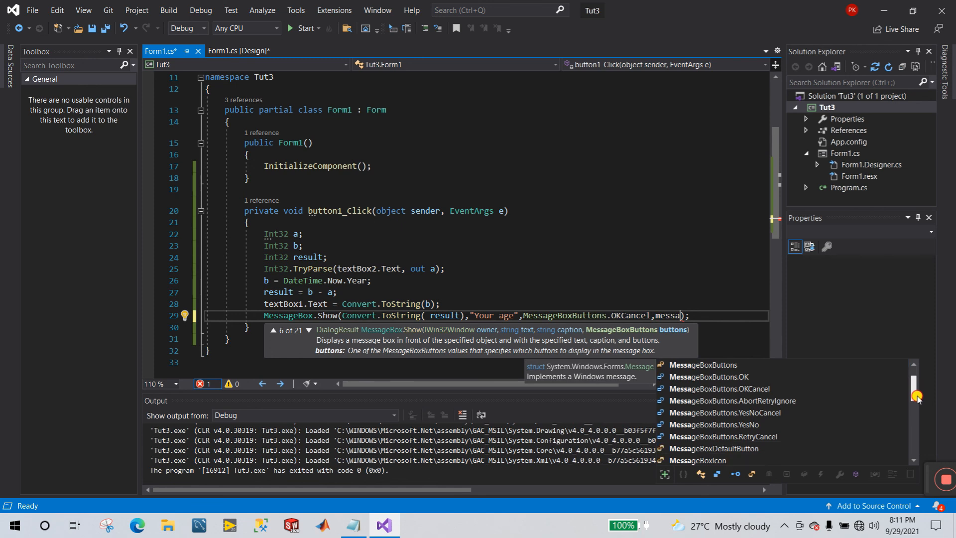
{"action": "scroll", "scroll_direction": "down", "scroll_amount": 3}
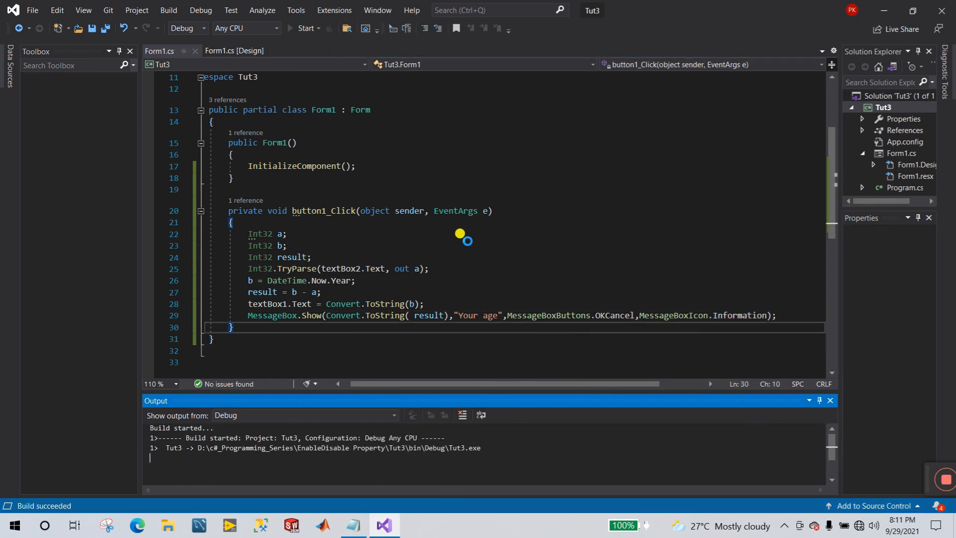
- Enter born year 1998 and show the informational 'Your age' box reading 23
{"action": "left_click", "coordinate": [304, 28]}
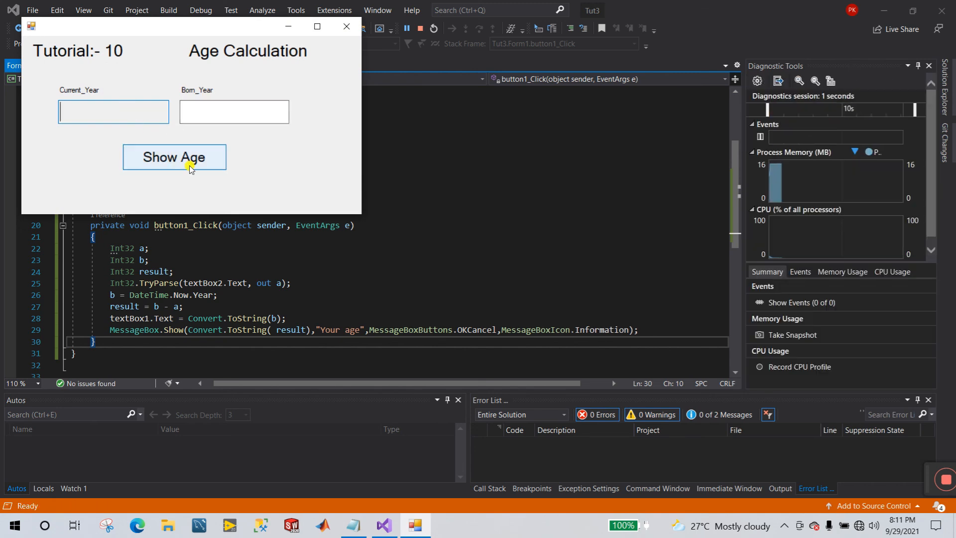
{"action": "type", "text": "1998"}
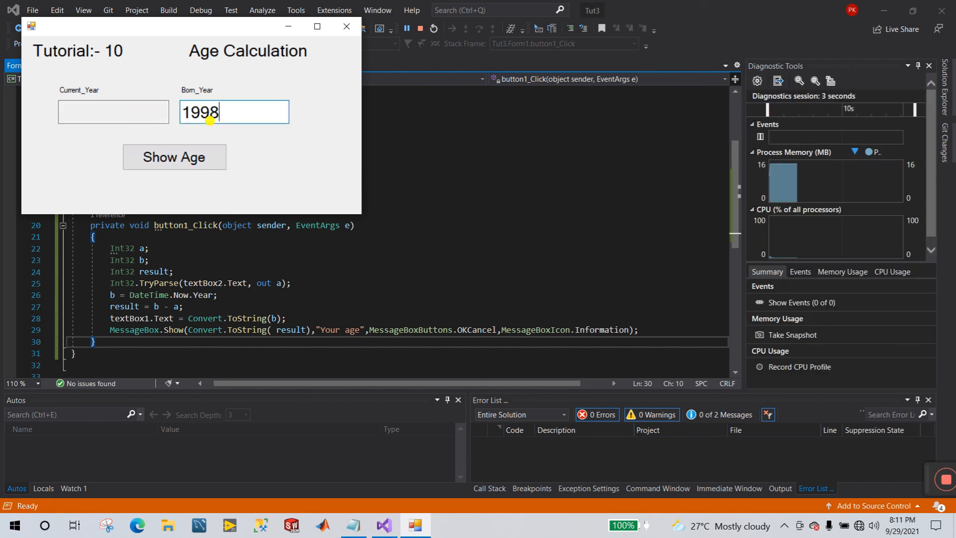
{"action": "left_click", "coordinate": [174, 157]}
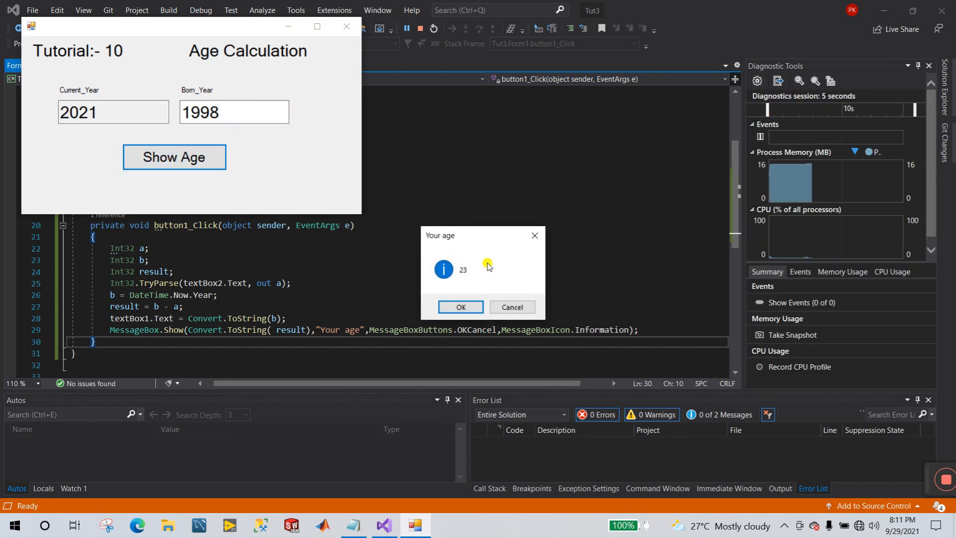
{"action": "mouse_move", "coordinate": [461, 239]}
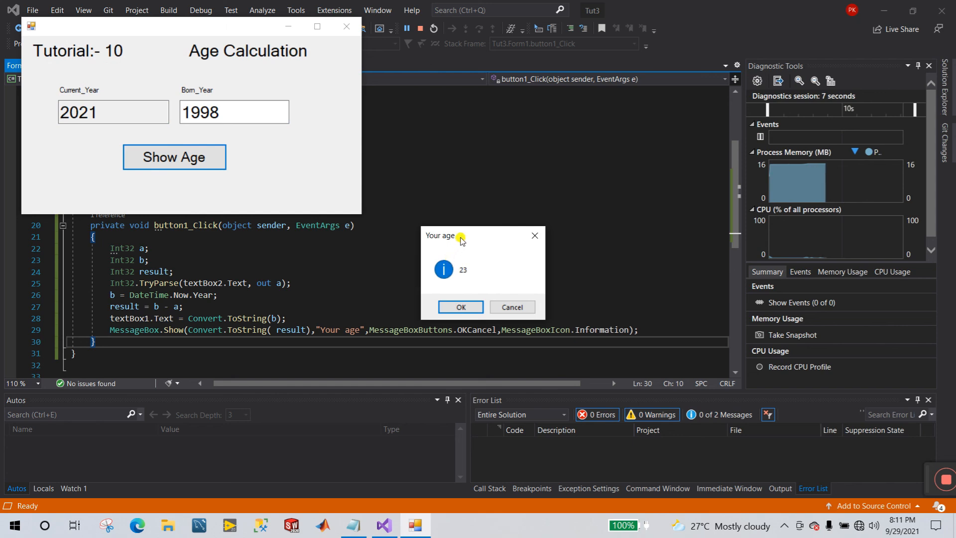